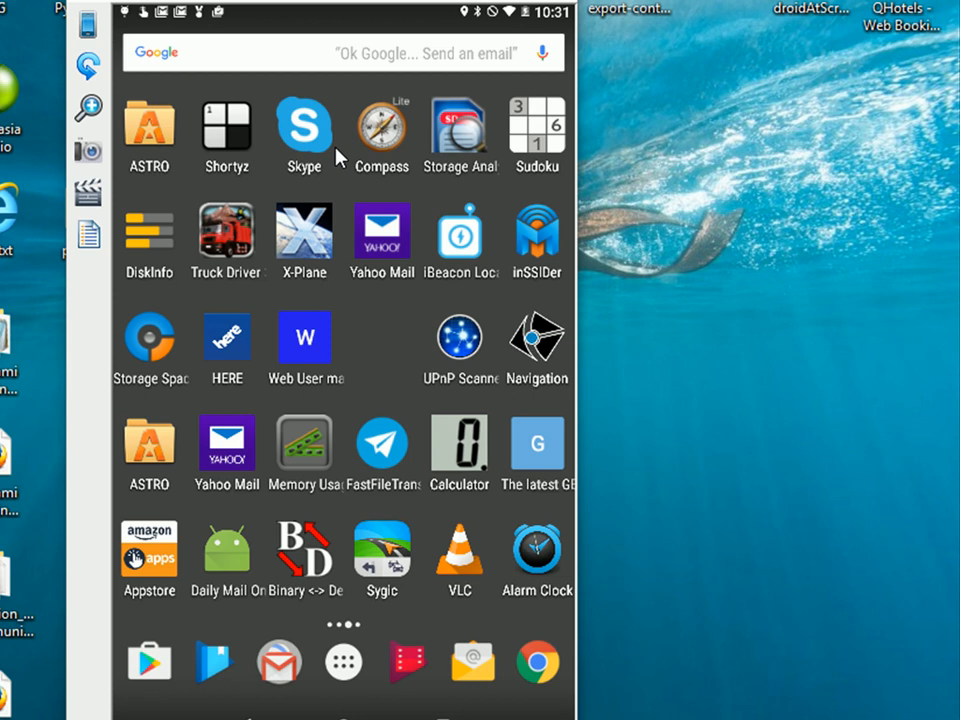
mouse_move(170, 444)
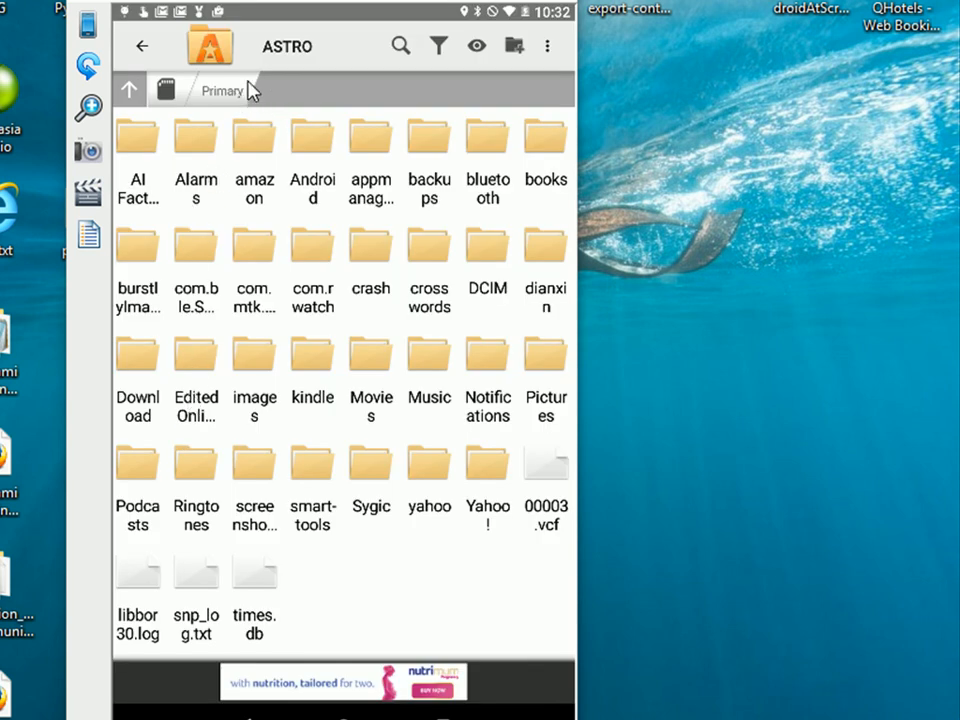
mouse_move(236, 96)
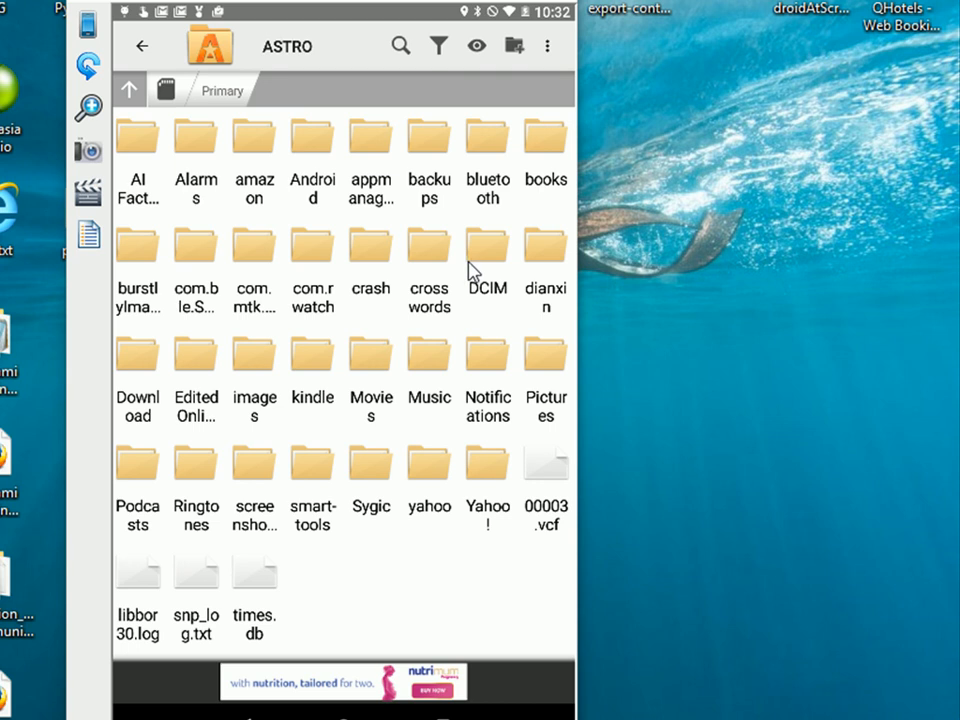
mouse_move(464, 276)
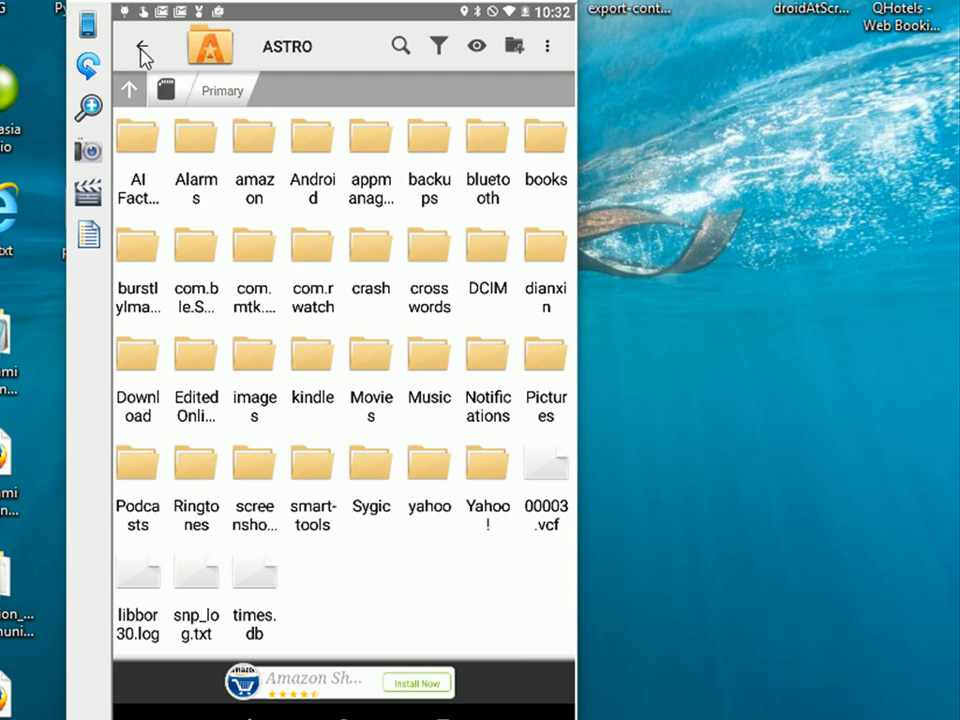
mouse_move(158, 48)
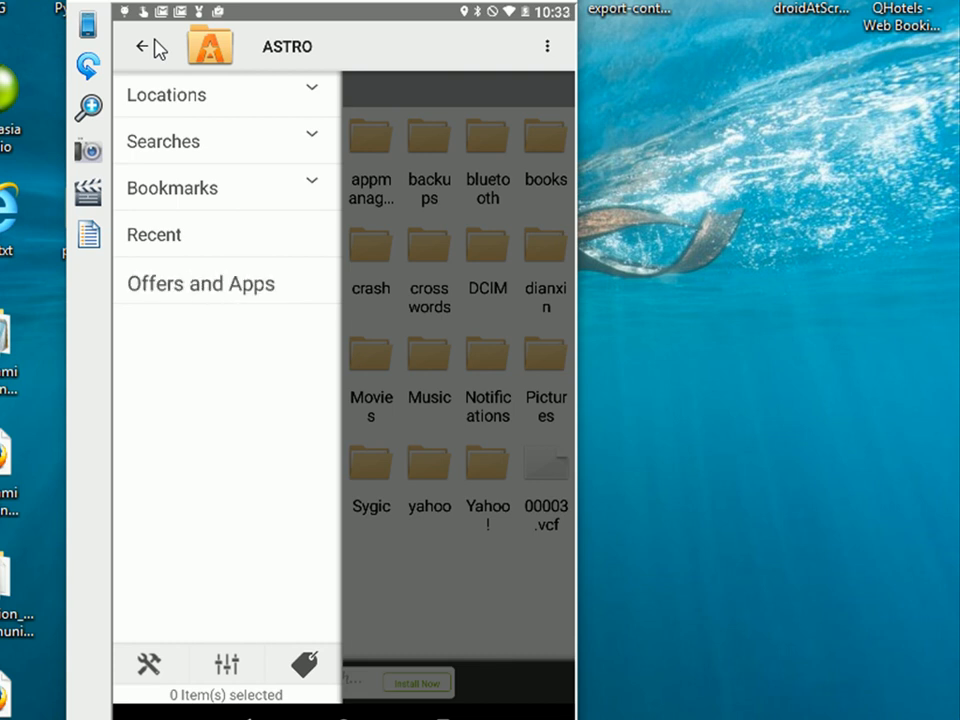
click(166, 94)
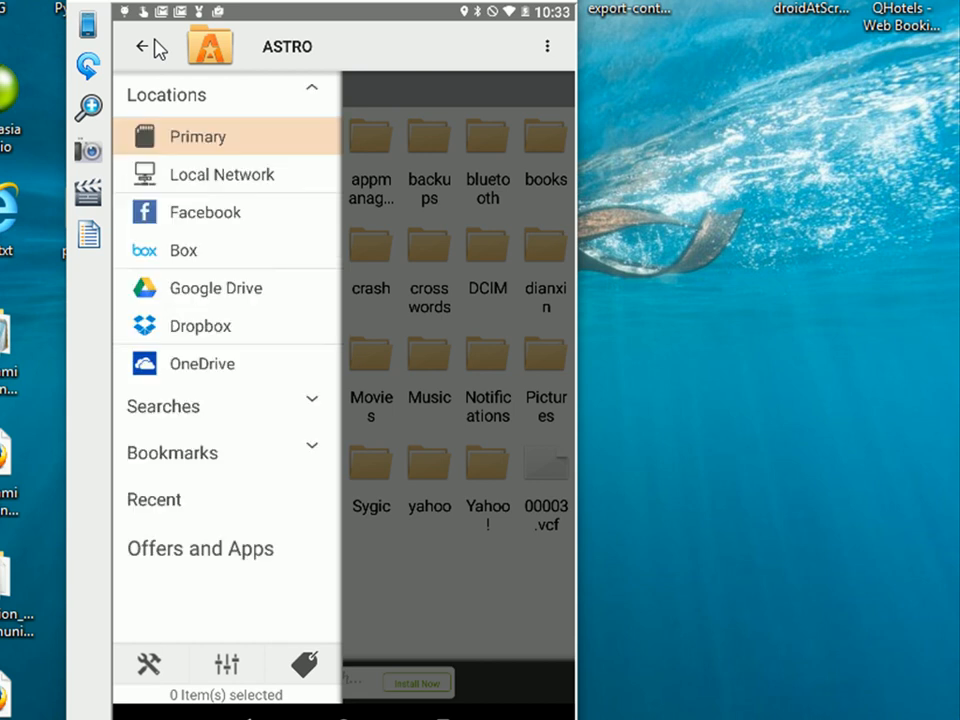
mouse_move(190, 308)
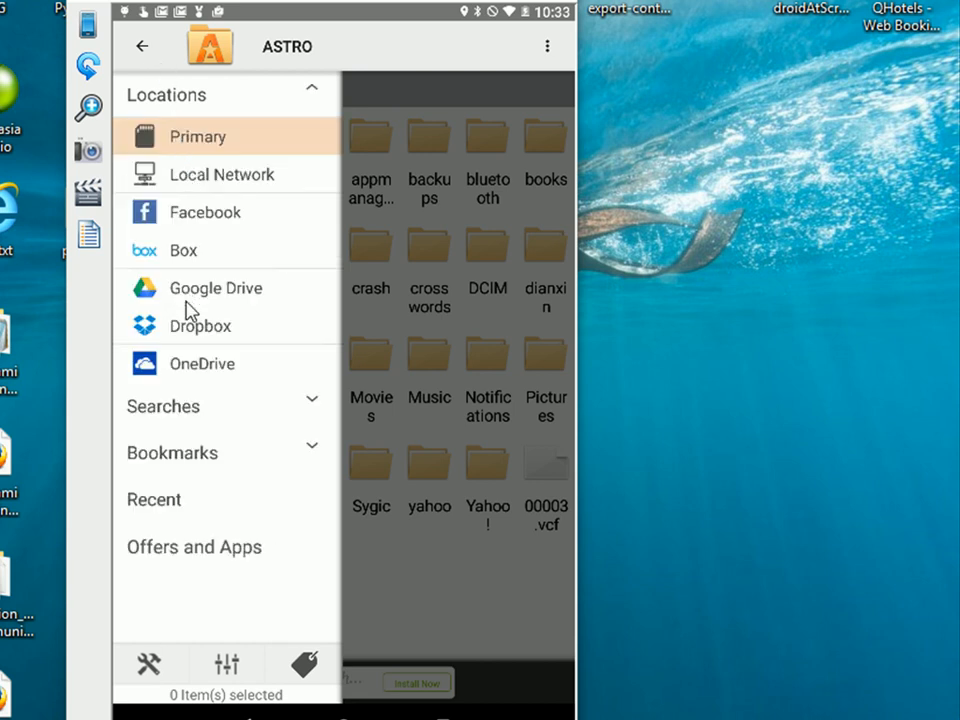
mouse_move(204, 156)
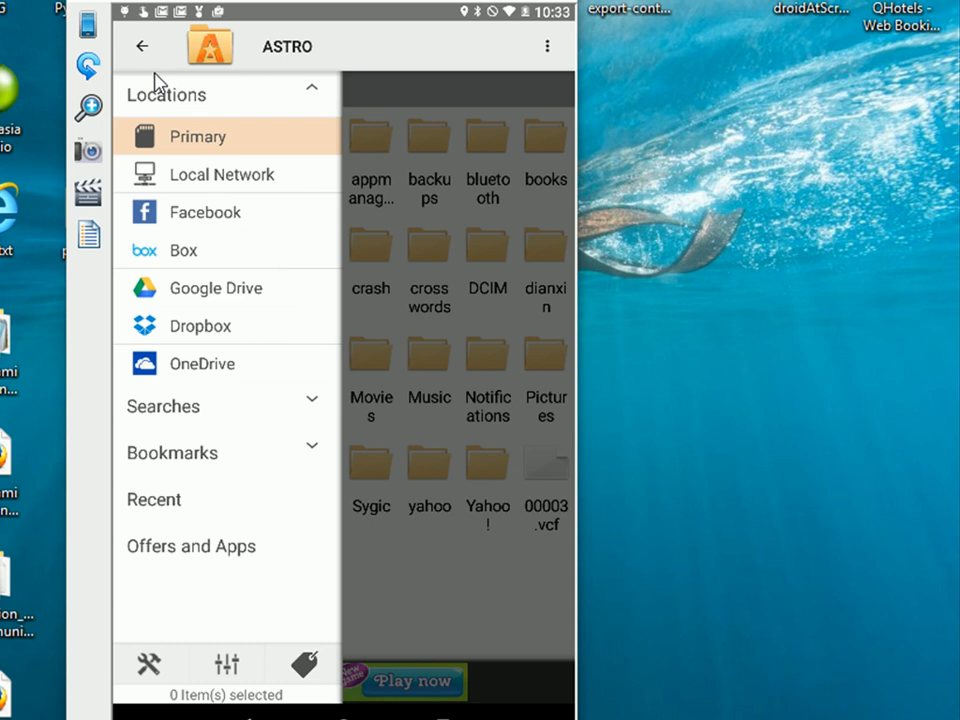
mouse_move(170, 78)
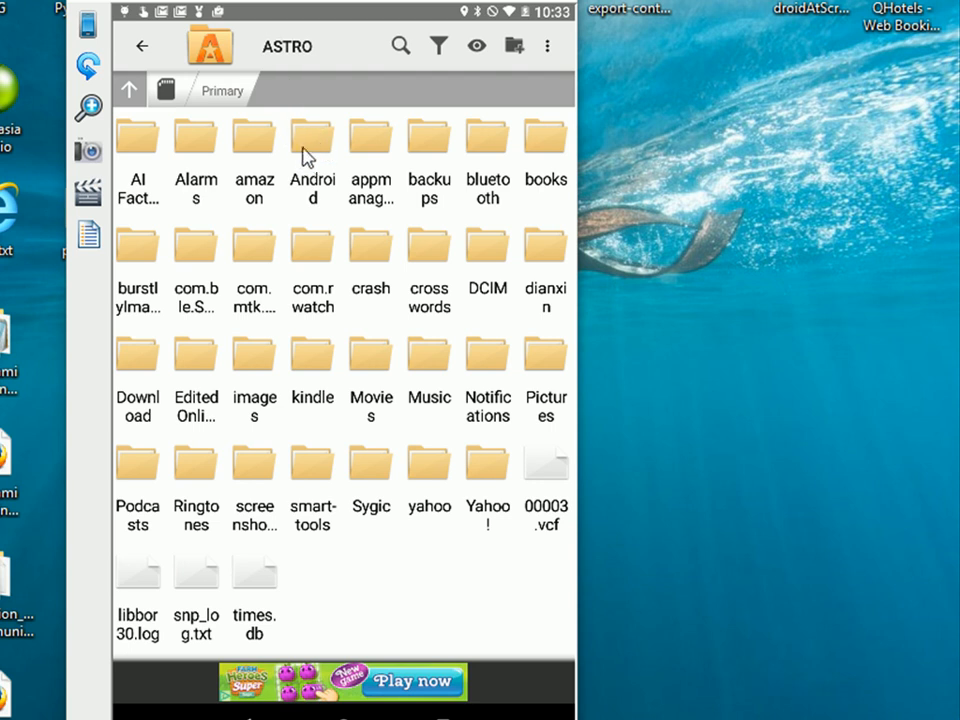
mouse_move(330, 164)
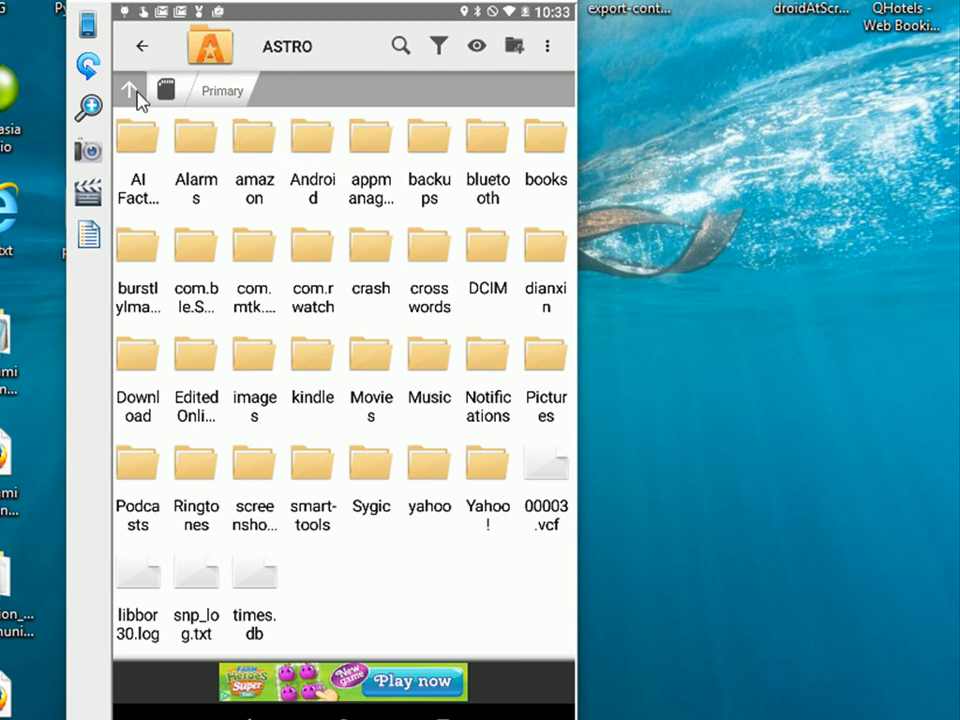
mouse_move(340, 210)
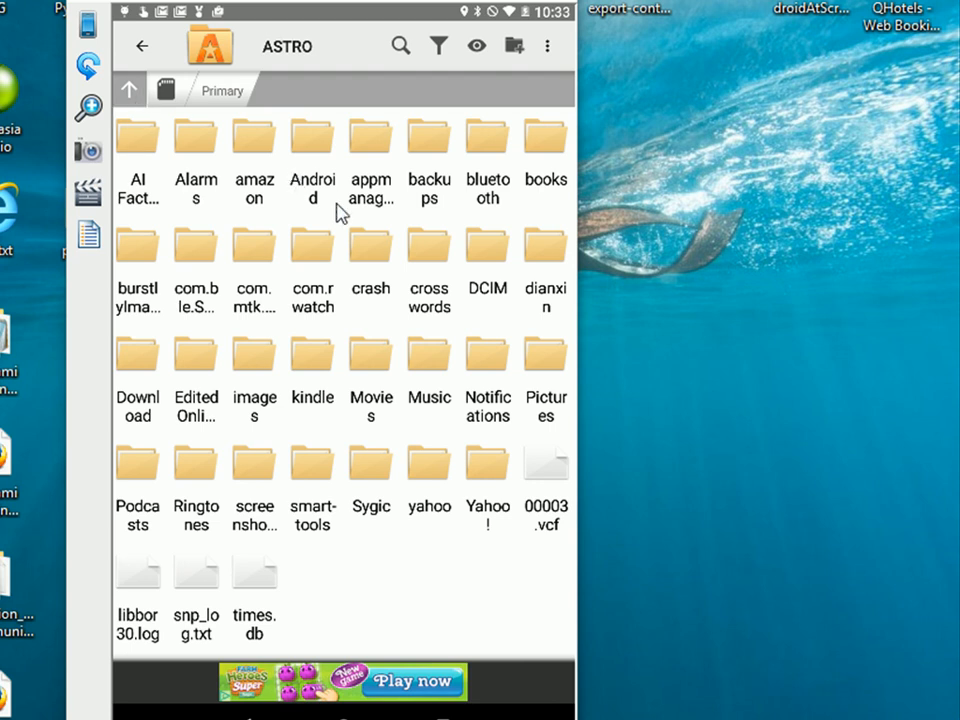
mouse_move(130, 100)
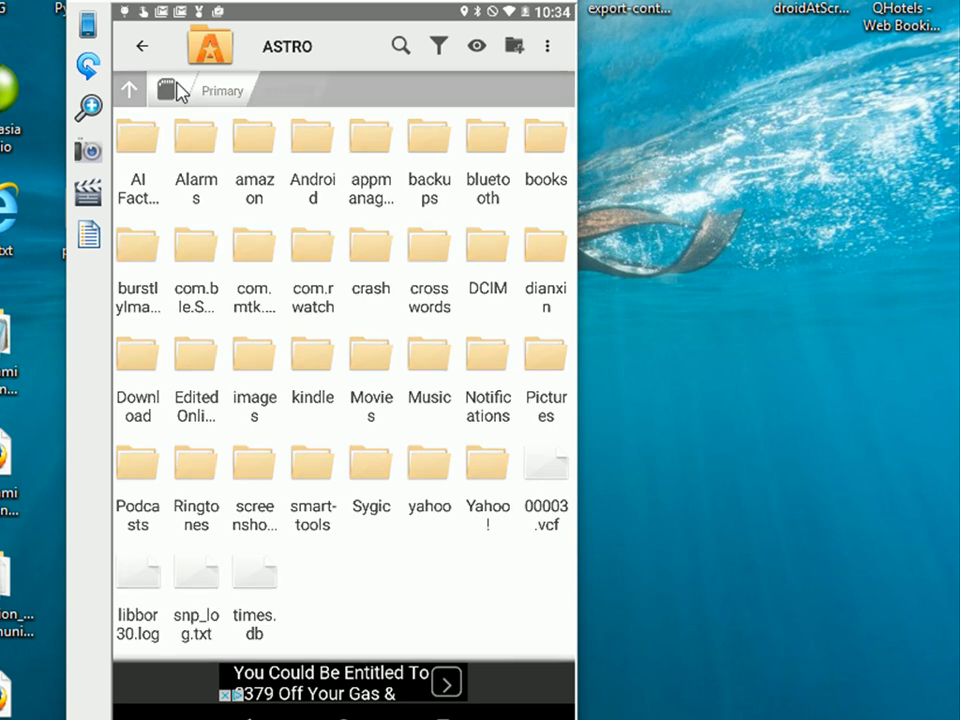
Go up two folder levels from sdcard past storage to the device's root folder
click(128, 88)
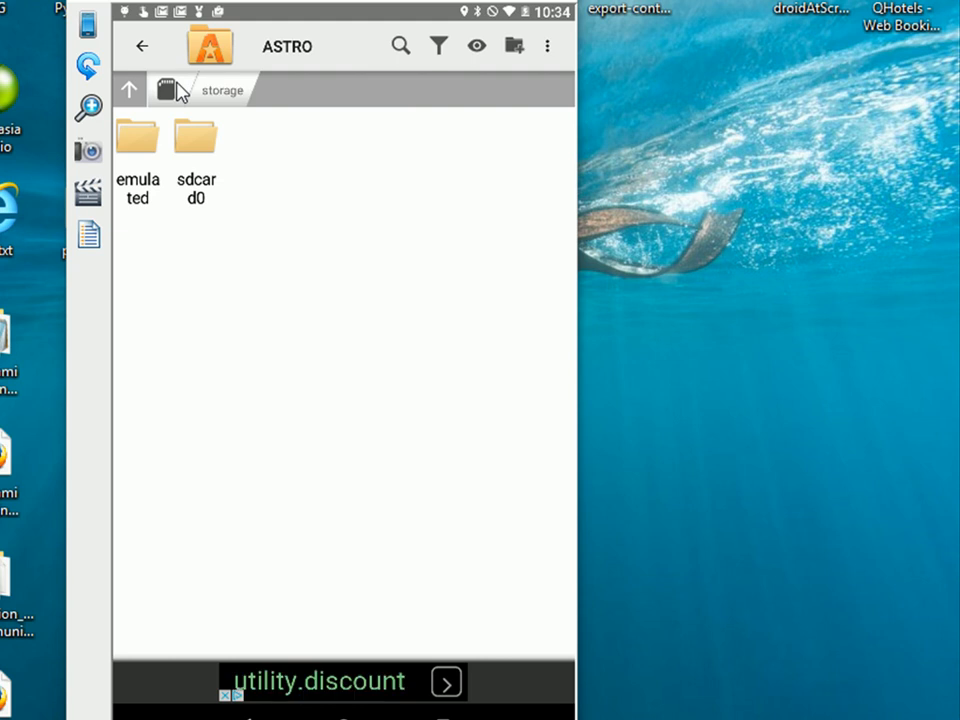
click(128, 88)
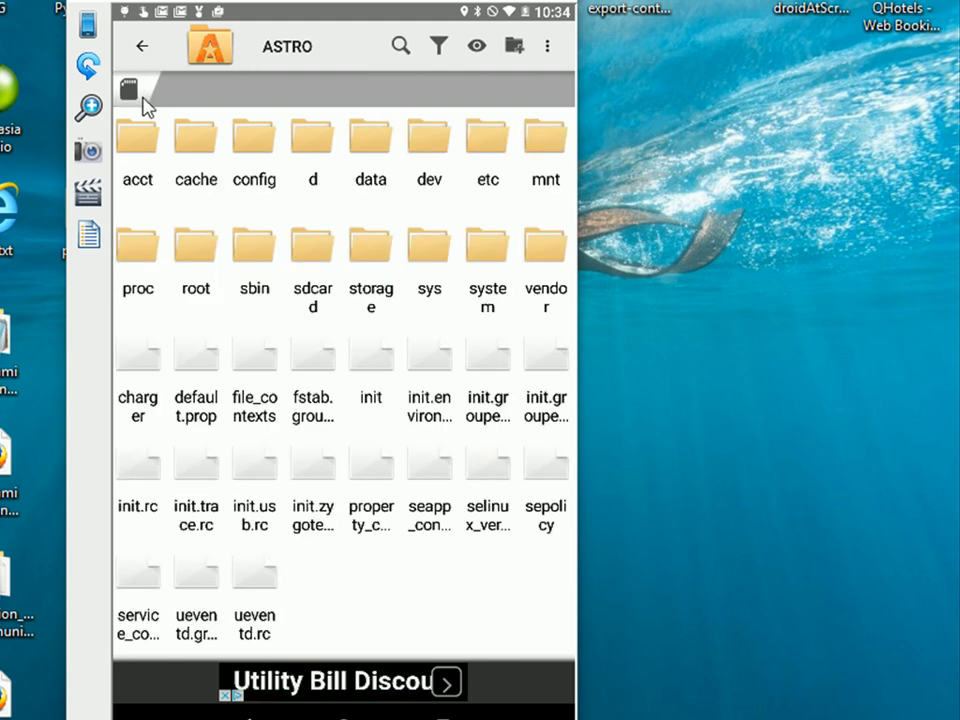
mouse_move(222, 108)
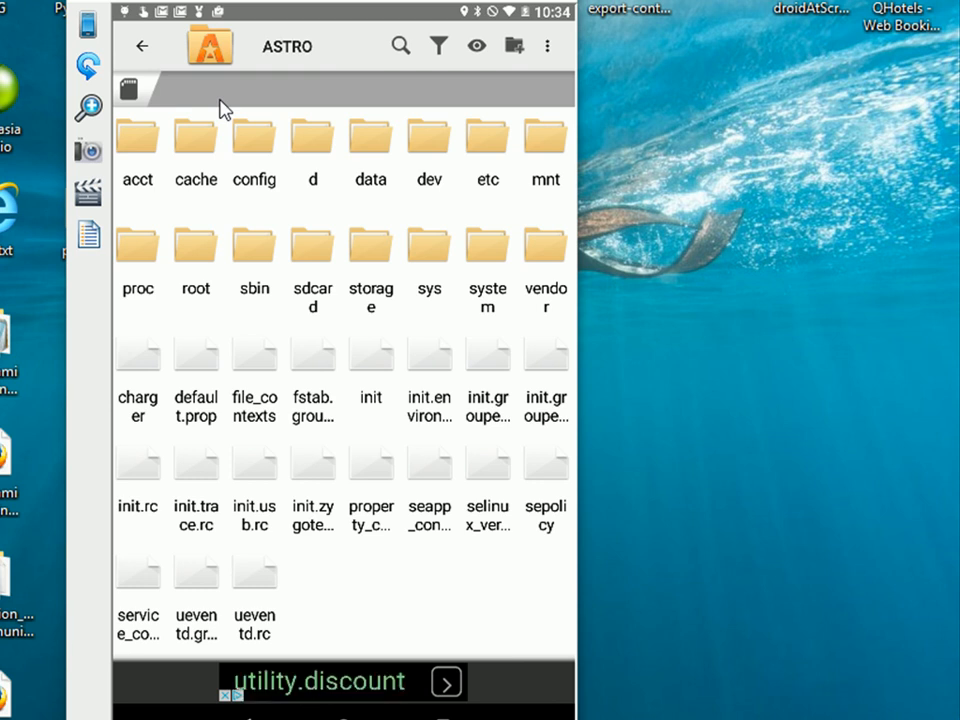
mouse_move(548, 158)
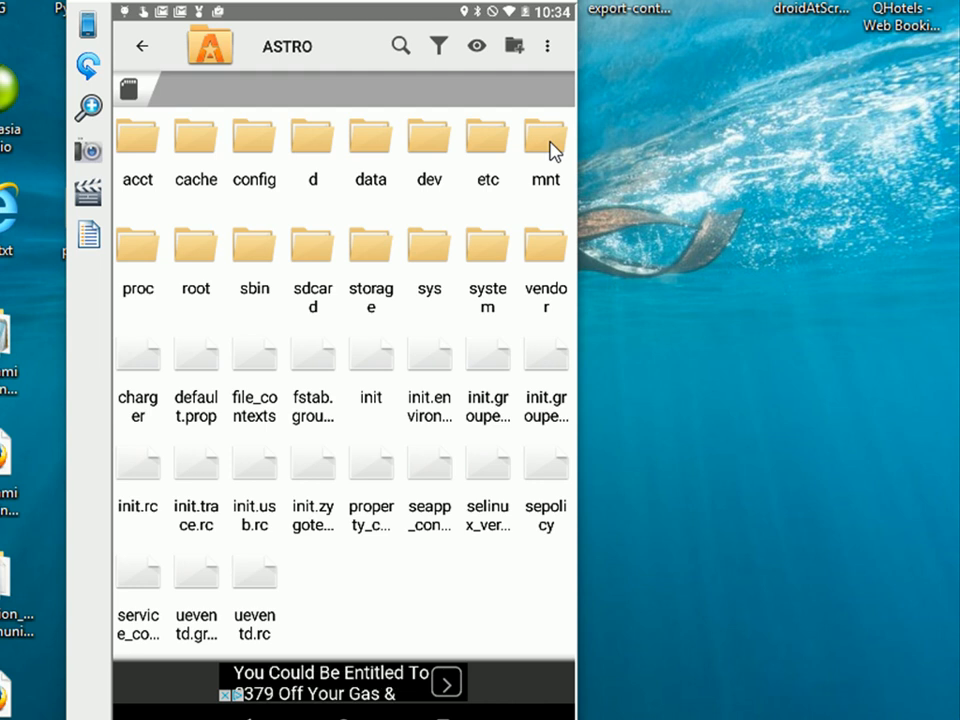
Enter the mnt folder listing asec, media_rw, obb, sdcard, secure and shell
click(544, 136)
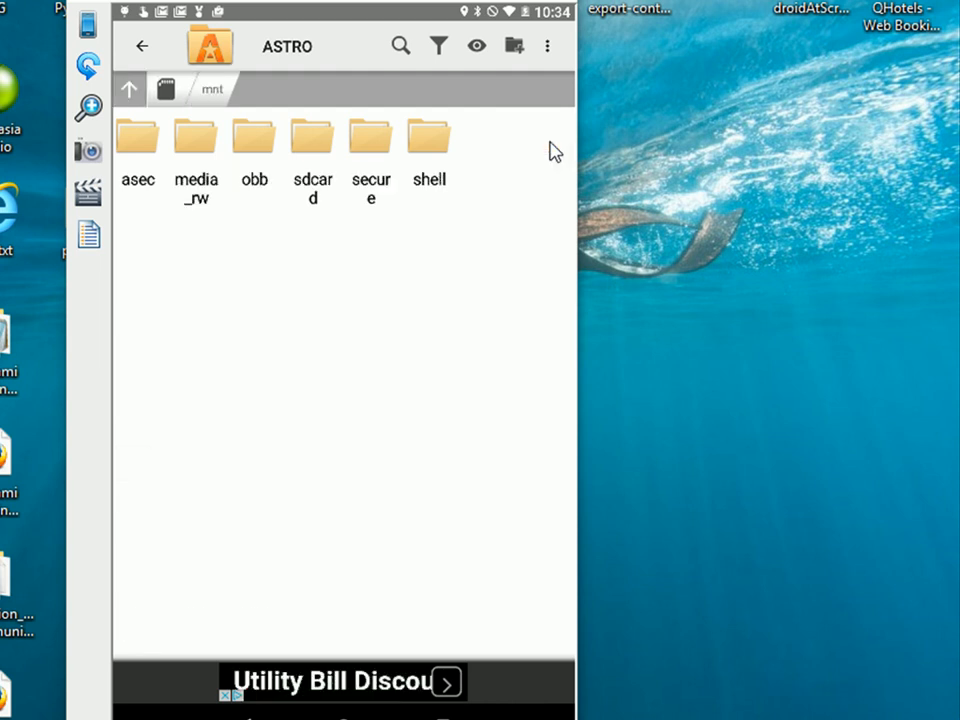
mouse_move(512, 174)
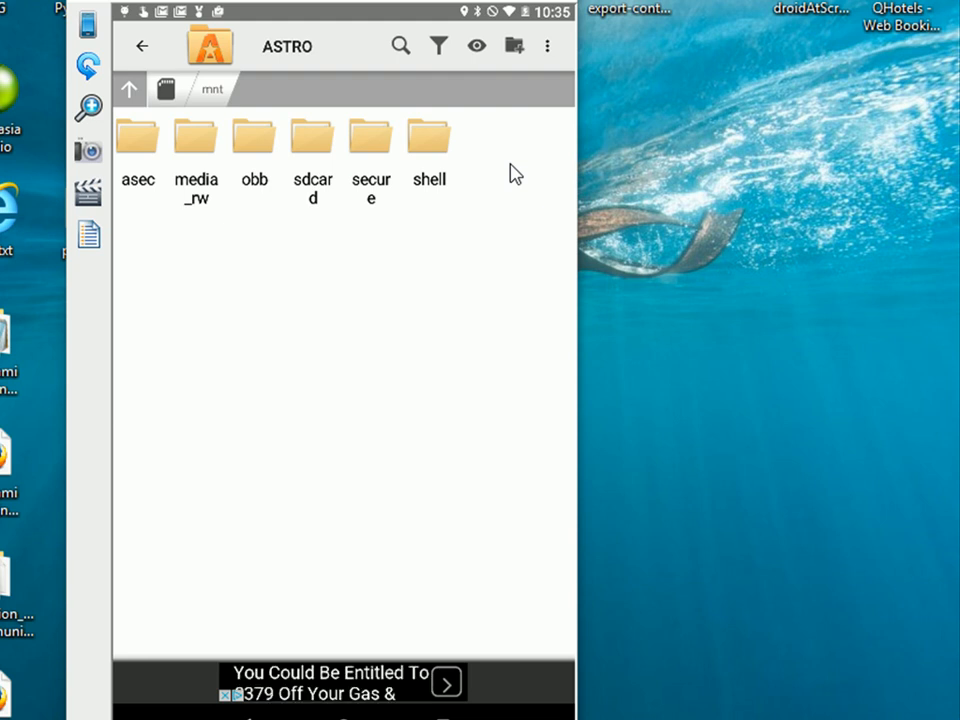
mouse_move(320, 152)
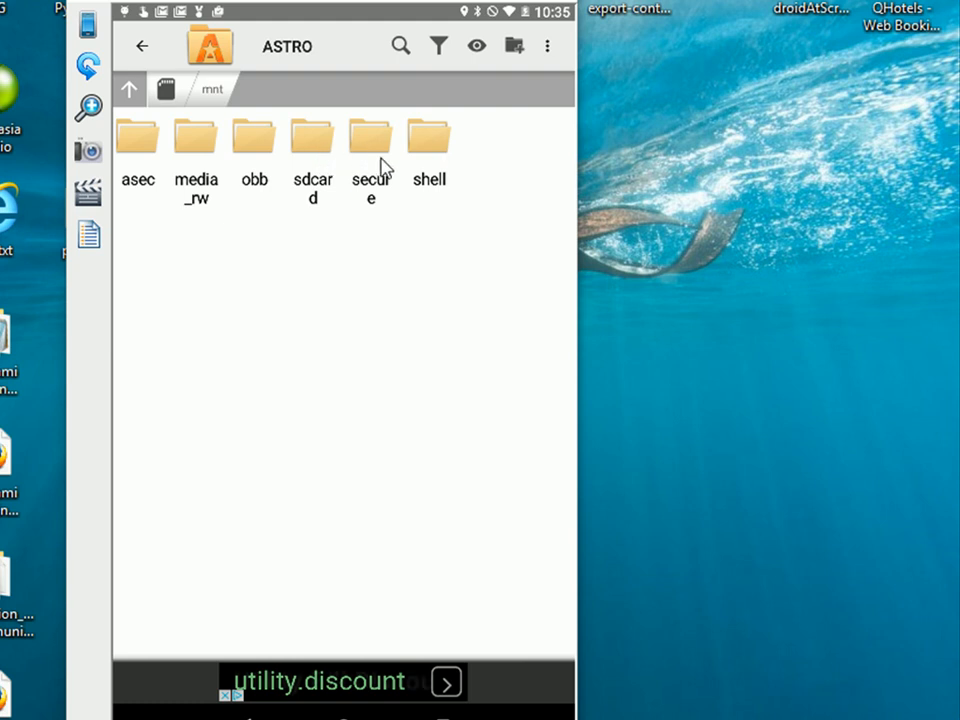
mouse_move(476, 164)
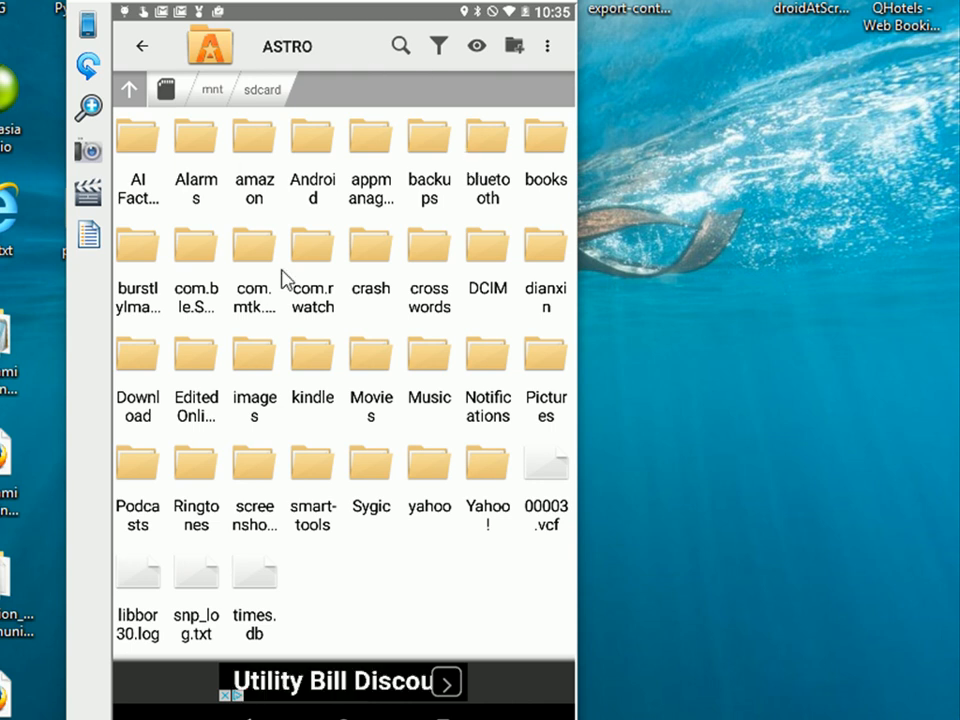
mouse_move(432, 356)
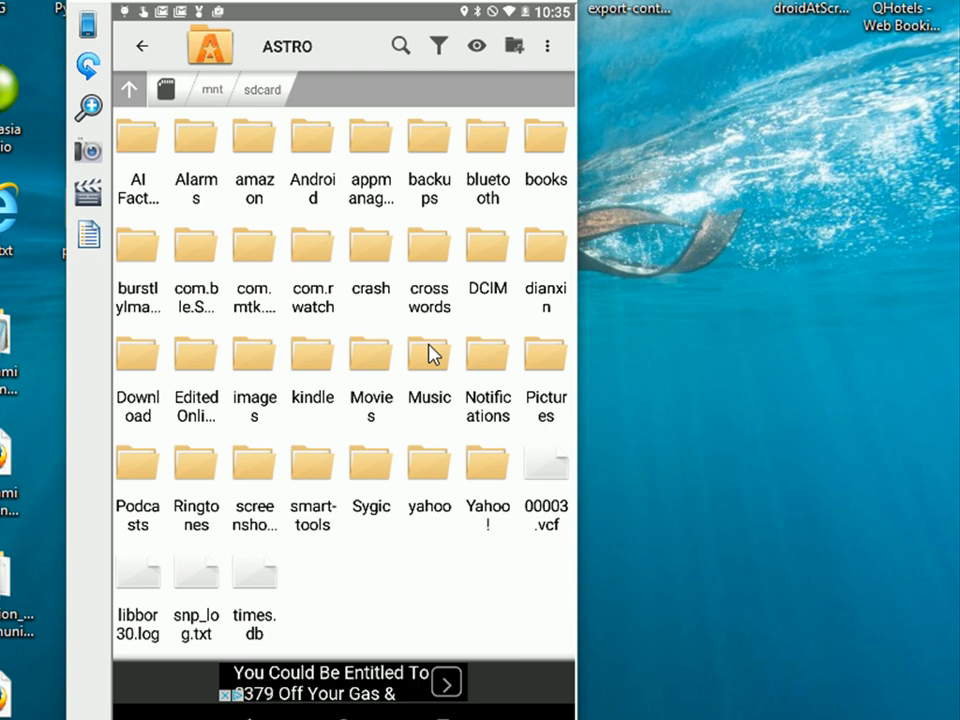
mouse_move(550, 144)
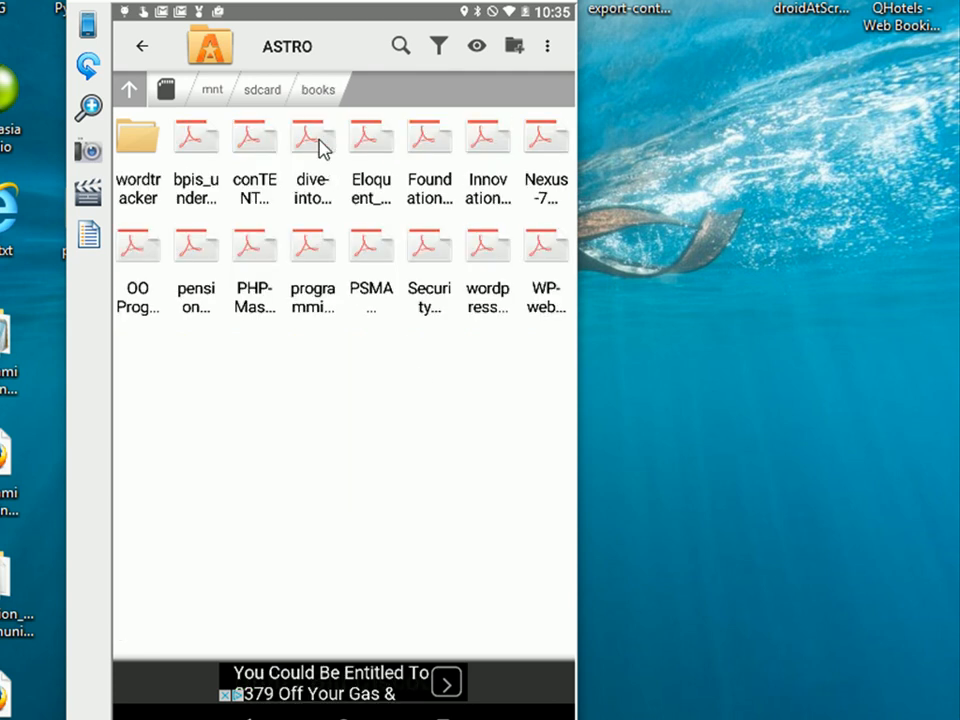
mouse_move(230, 352)
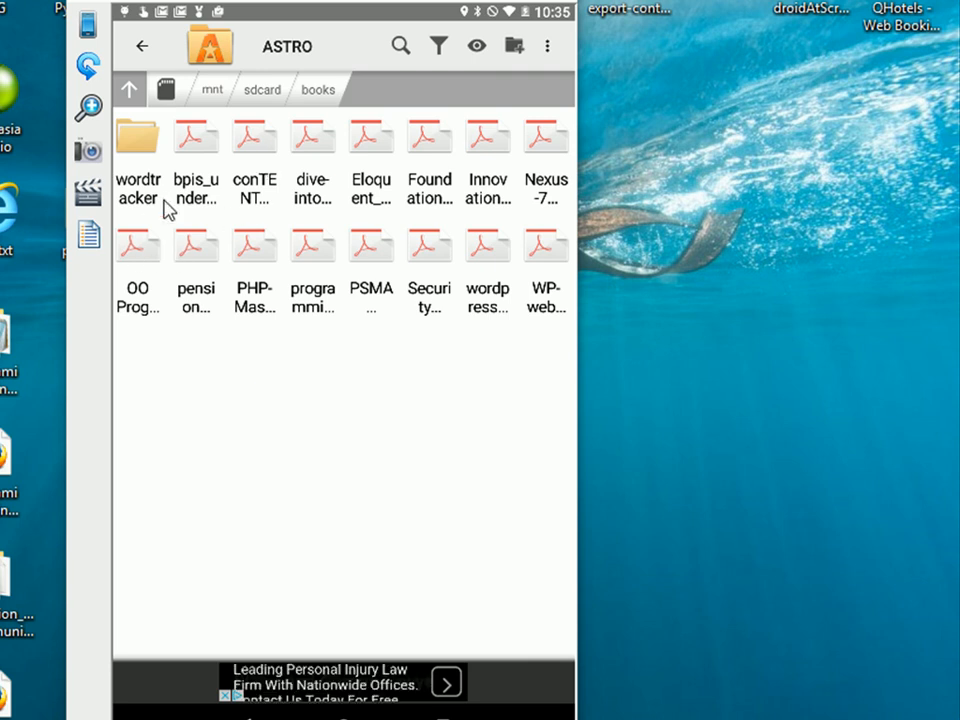
mouse_move(148, 258)
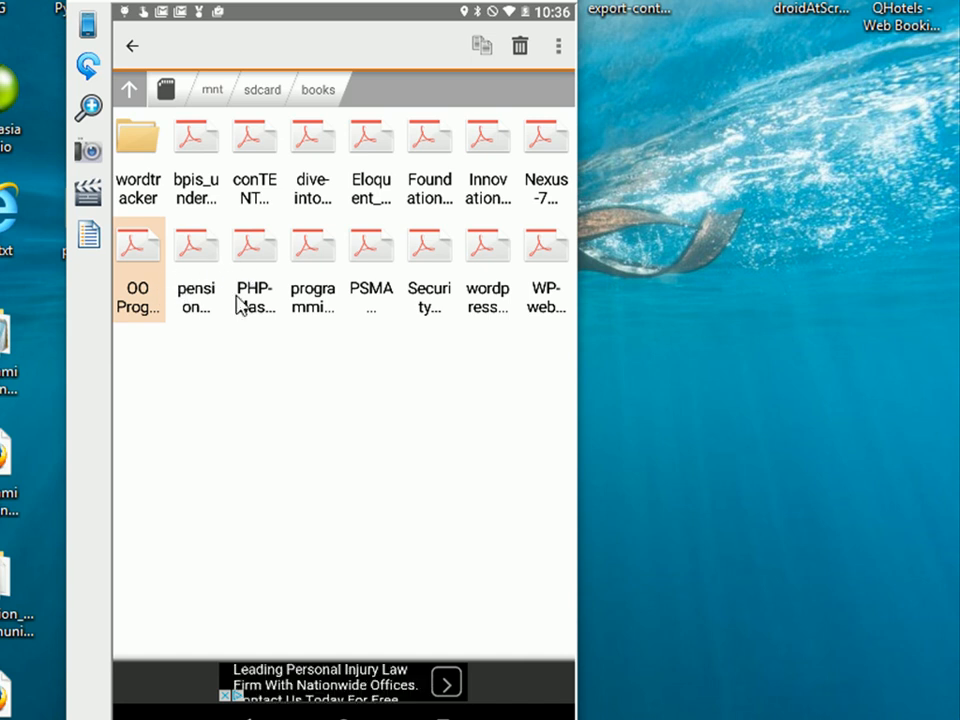
mouse_move(316, 318)
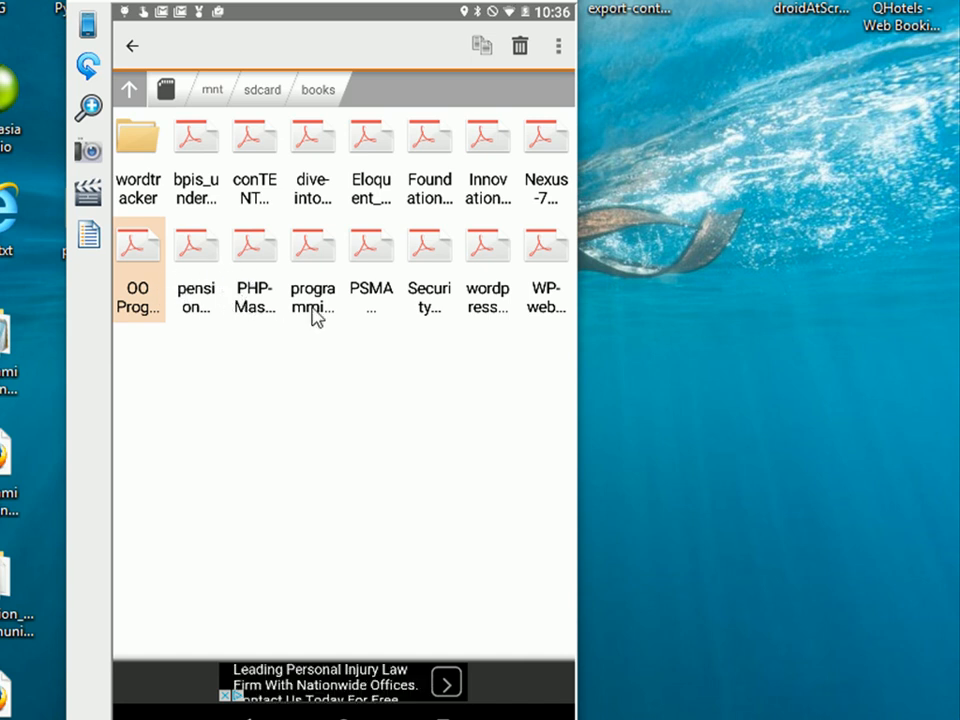
mouse_move(210, 222)
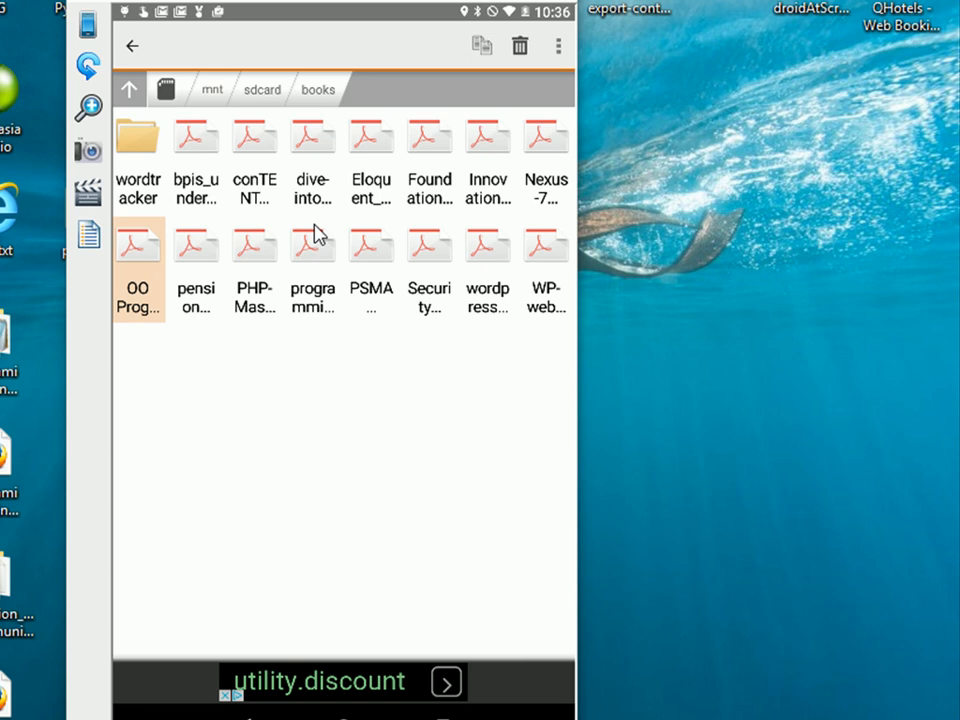
Add the pension PDF to the selection alongside the OO Programming PDF
click(196, 244)
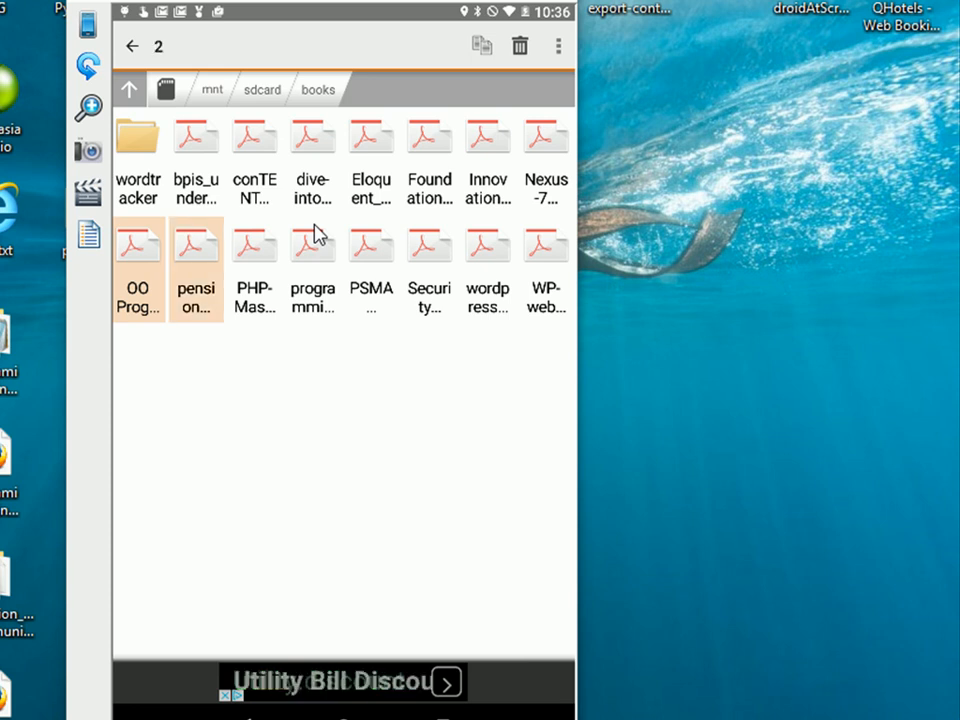
mouse_move(232, 152)
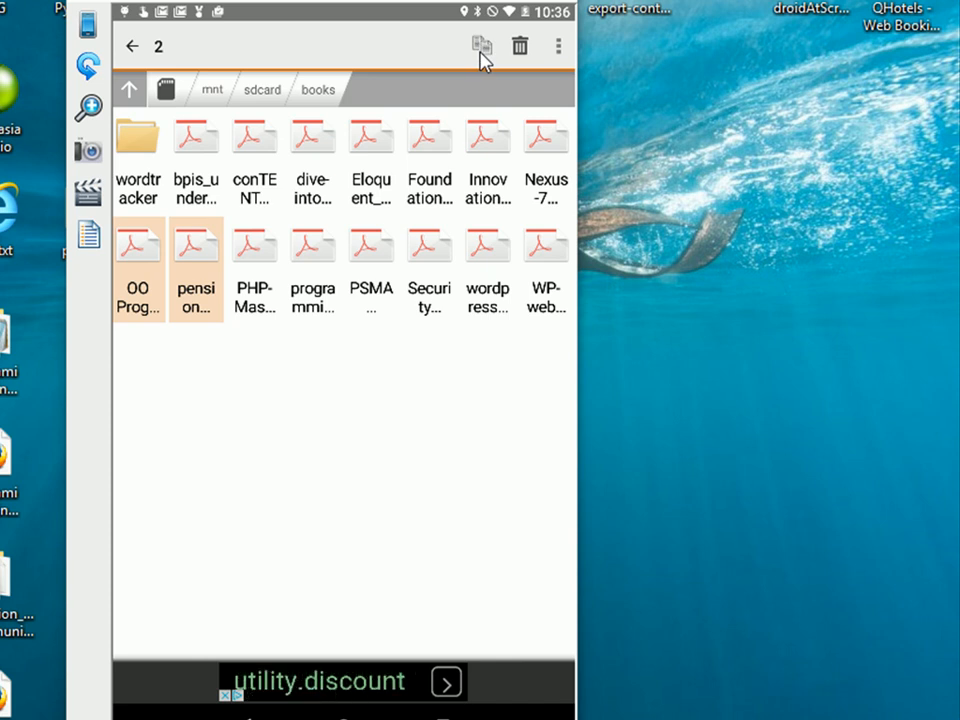
mouse_move(504, 76)
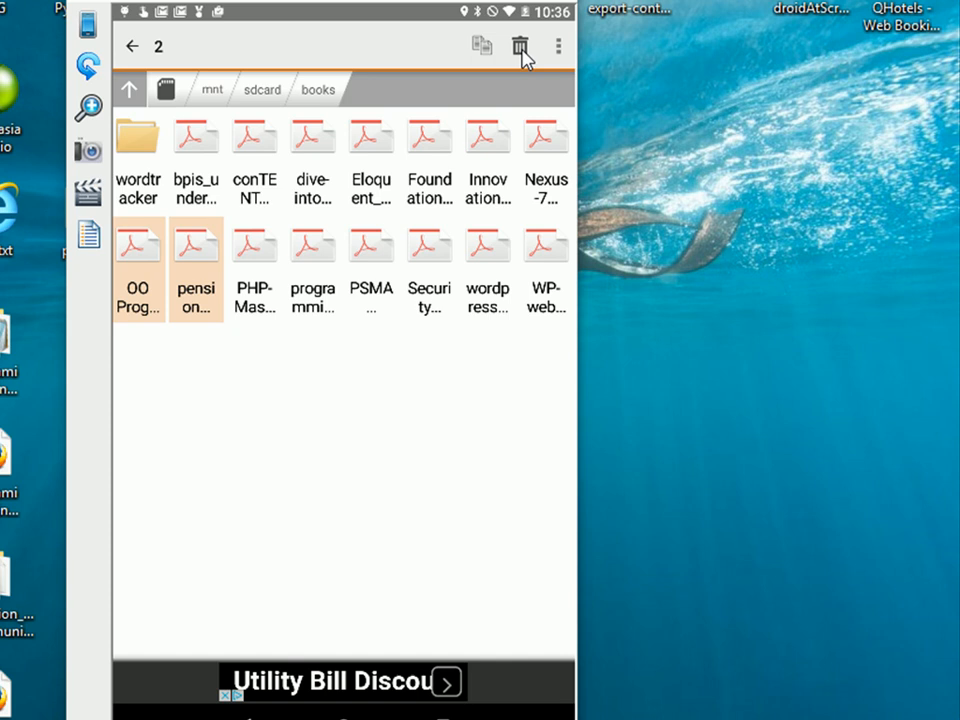
mouse_move(568, 62)
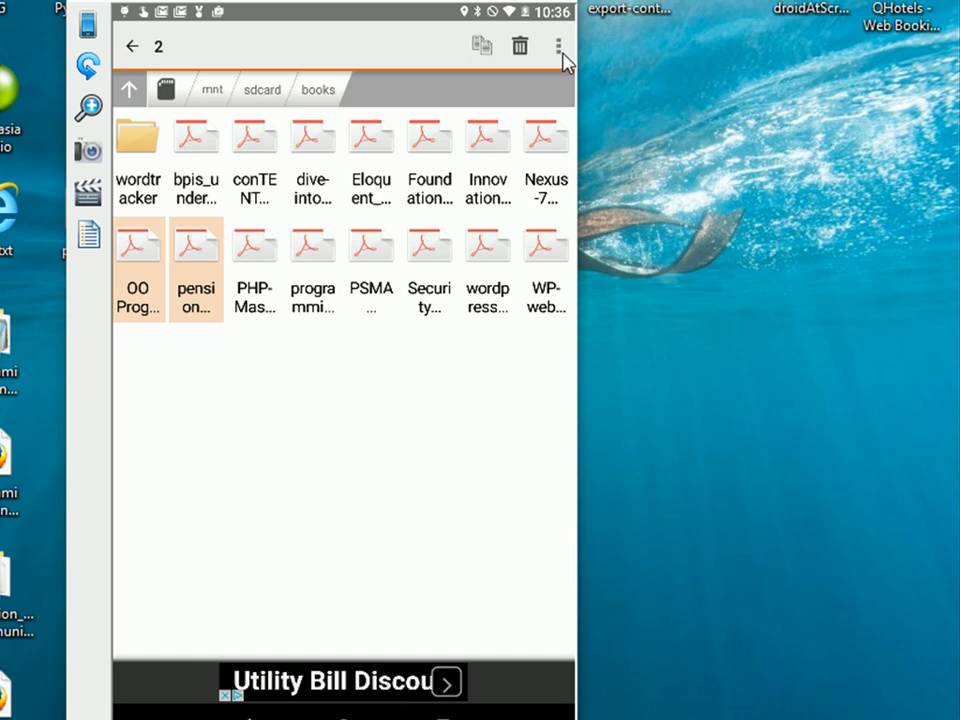
Show the overflow menu with Move, Rename, Select All, Share and Zip
click(560, 46)
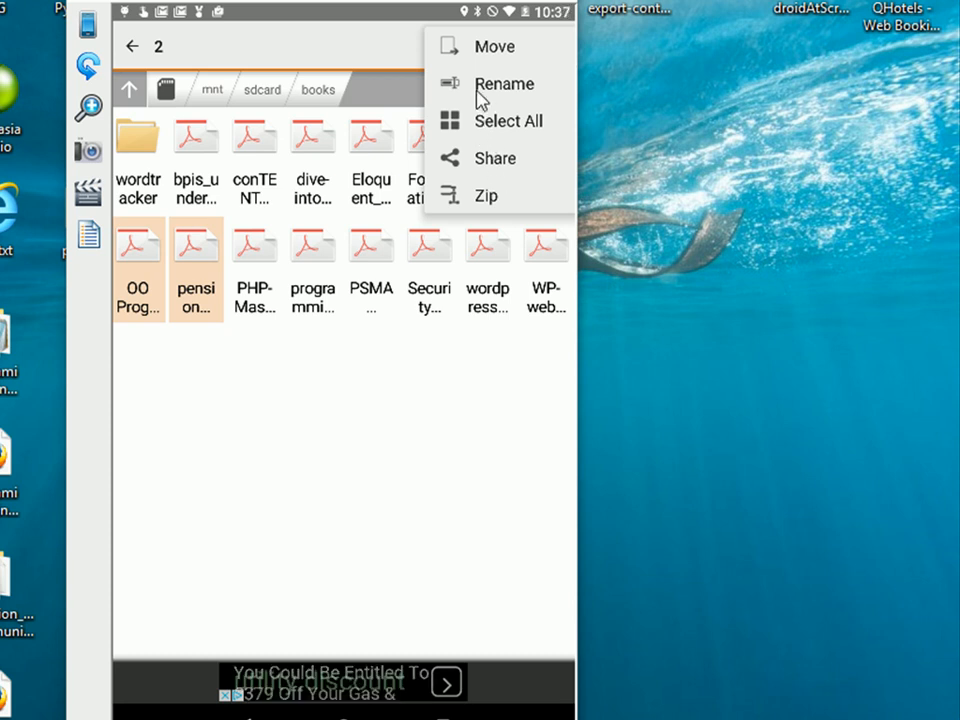
mouse_move(524, 216)
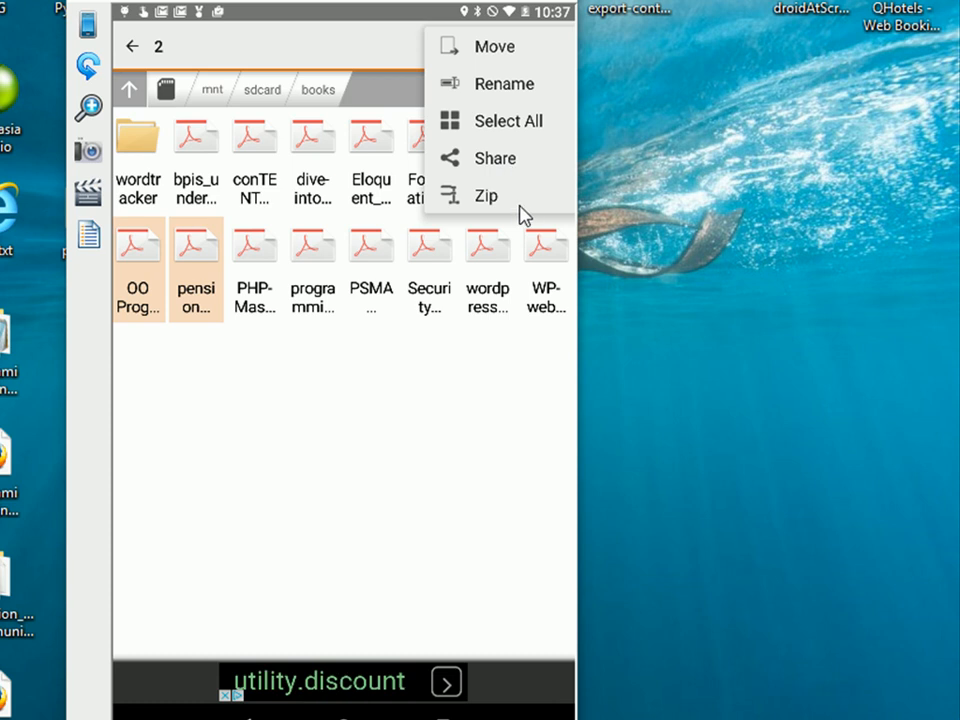
mouse_move(524, 216)
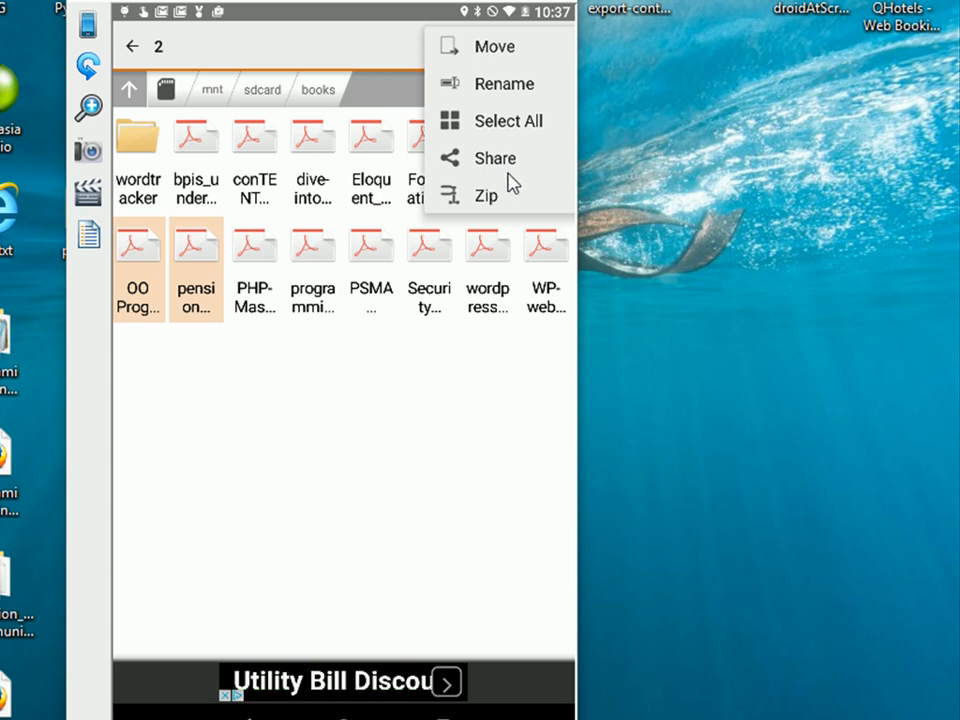
mouse_move(532, 190)
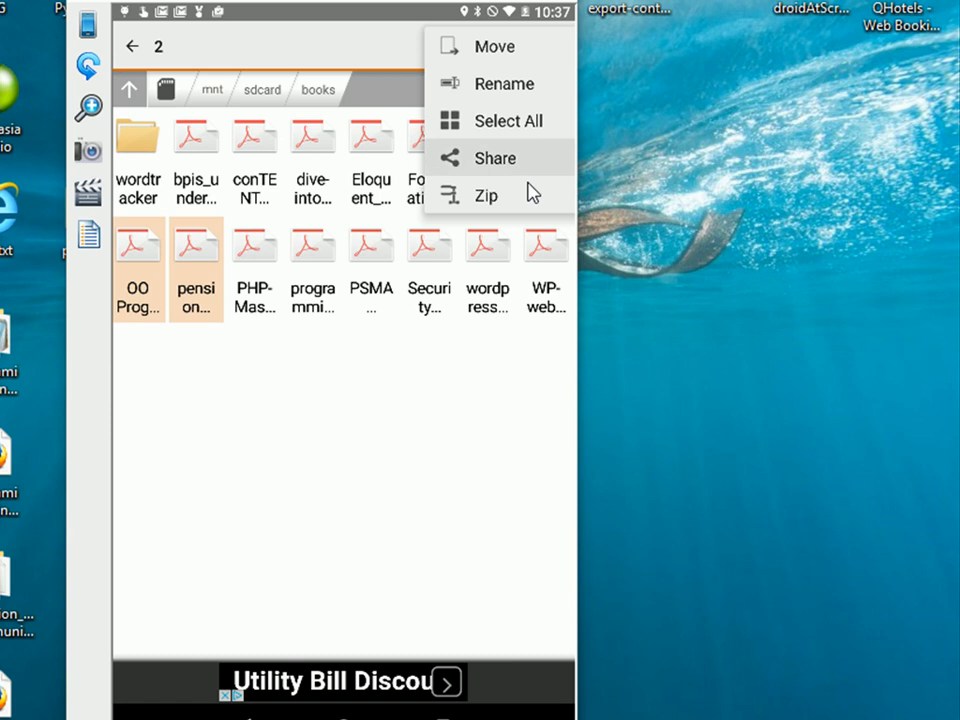
Share the two selected PDFs, bringing up the Android activity chooser
click(494, 156)
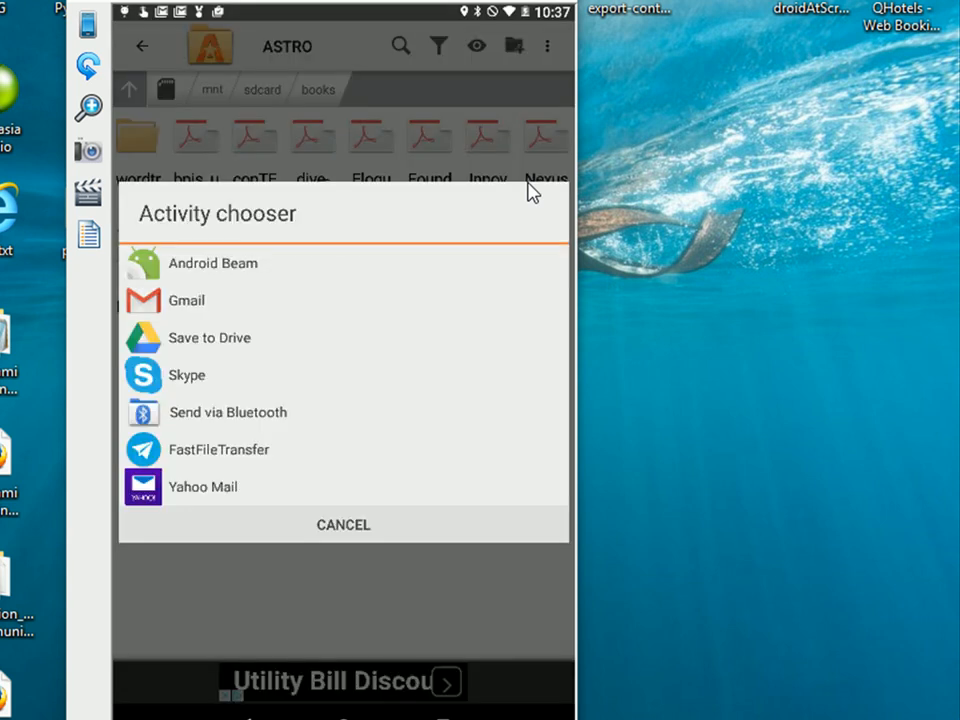
mouse_move(332, 380)
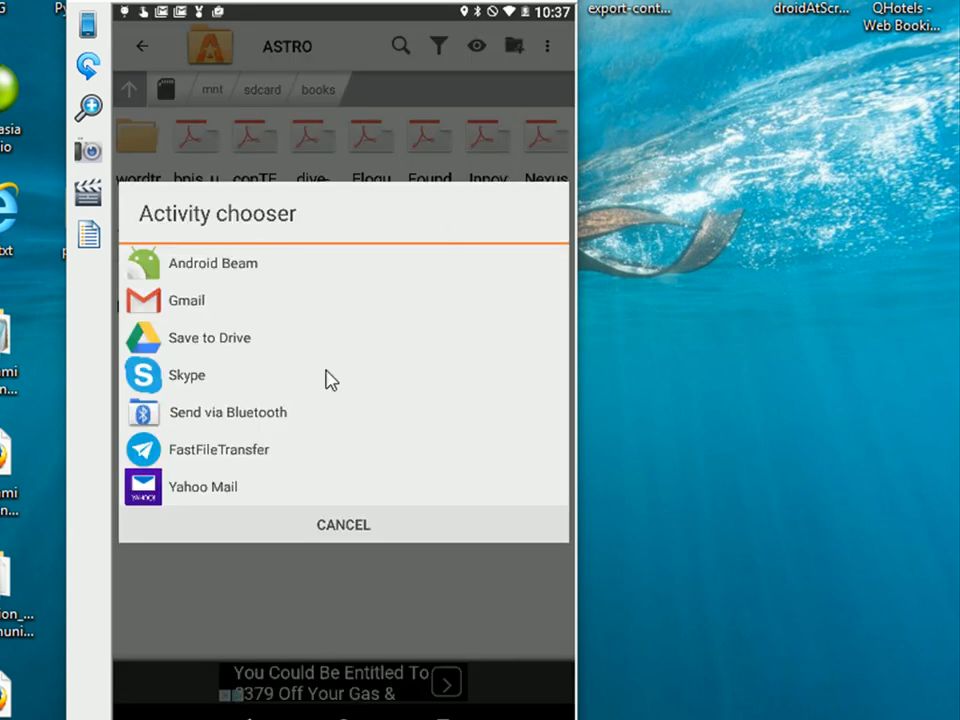
mouse_move(228, 350)
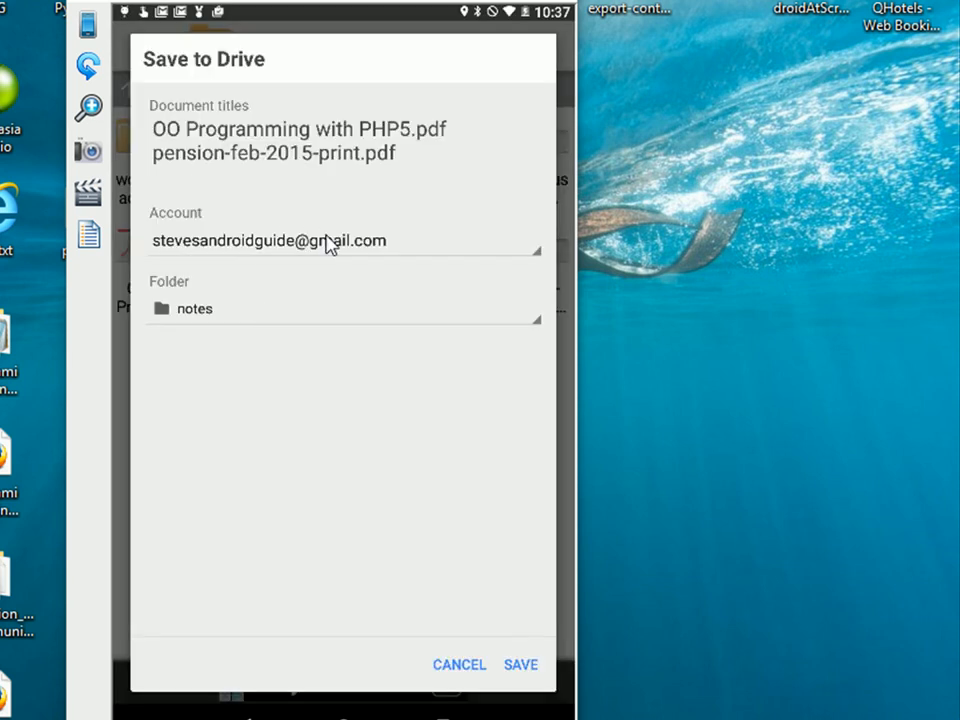
mouse_move(524, 270)
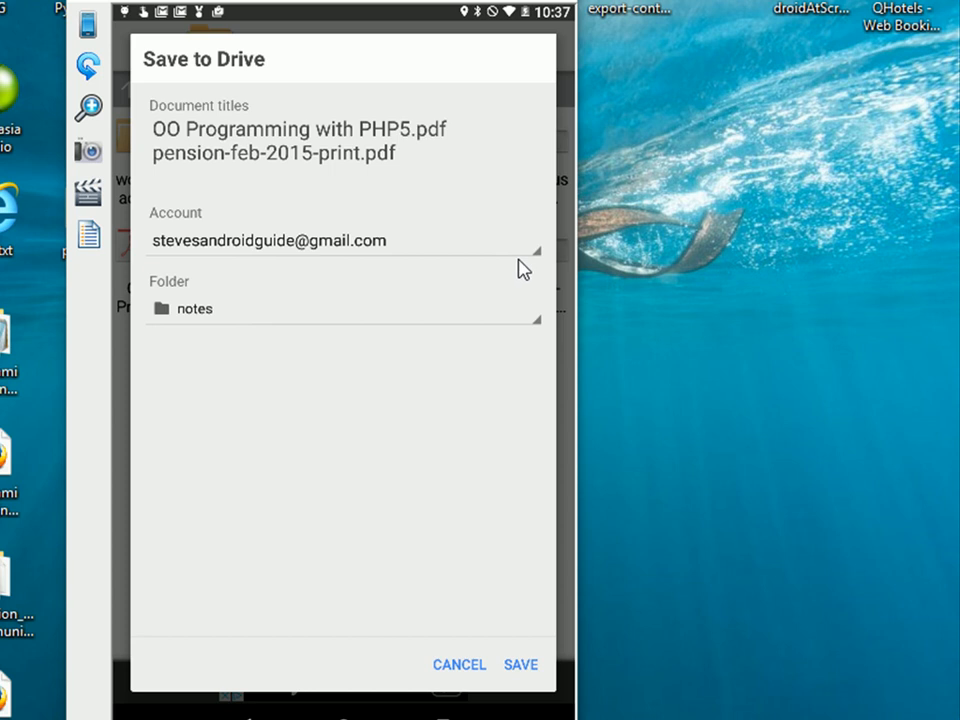
mouse_move(540, 264)
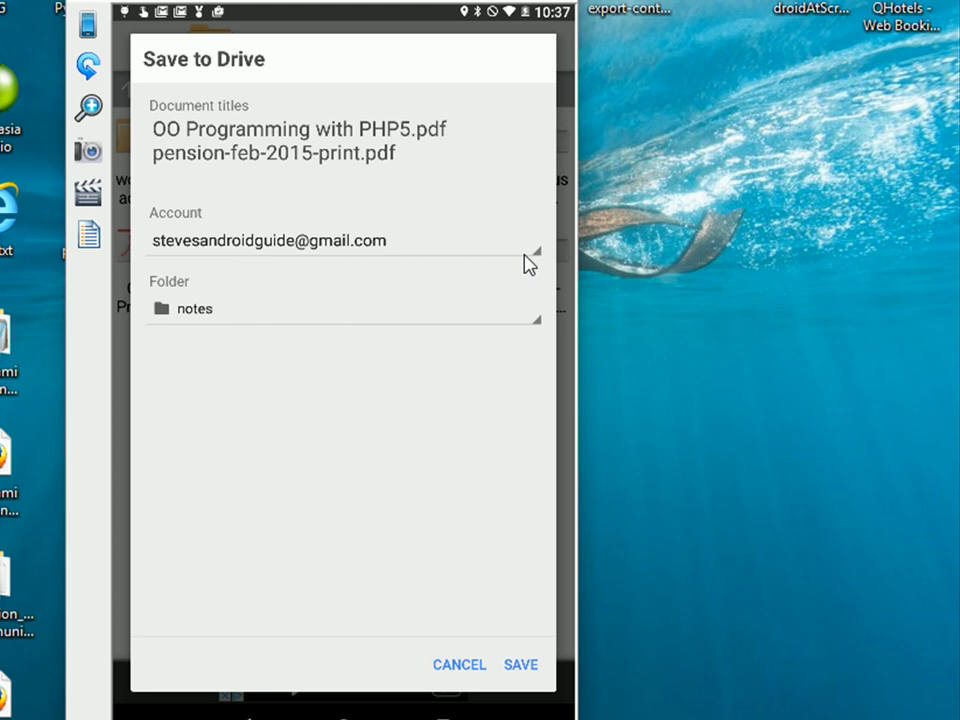
mouse_move(528, 312)
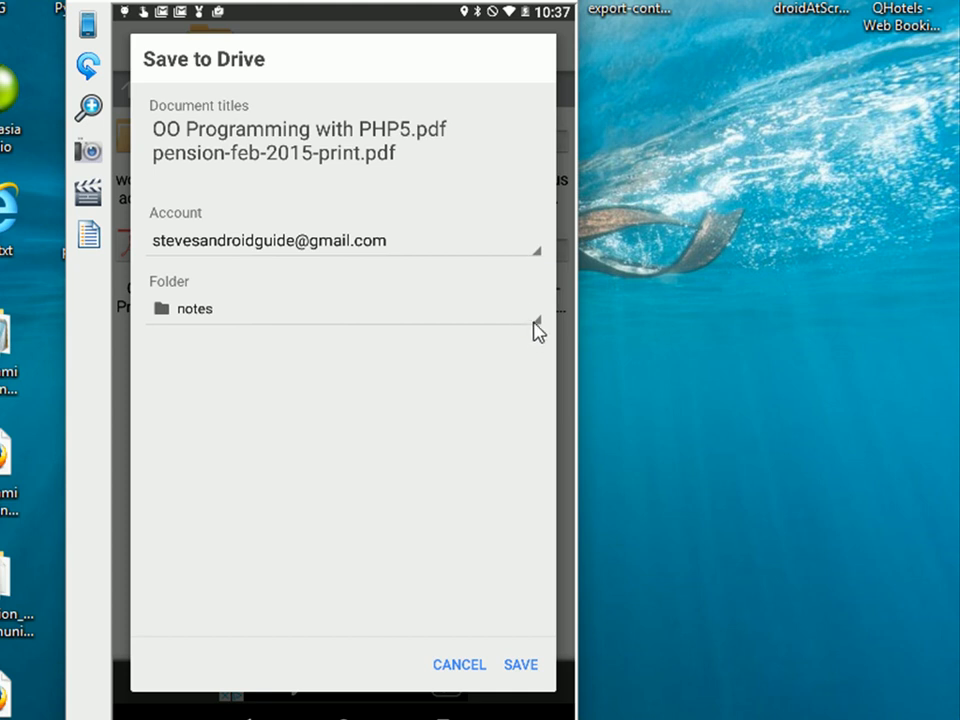
mouse_move(556, 332)
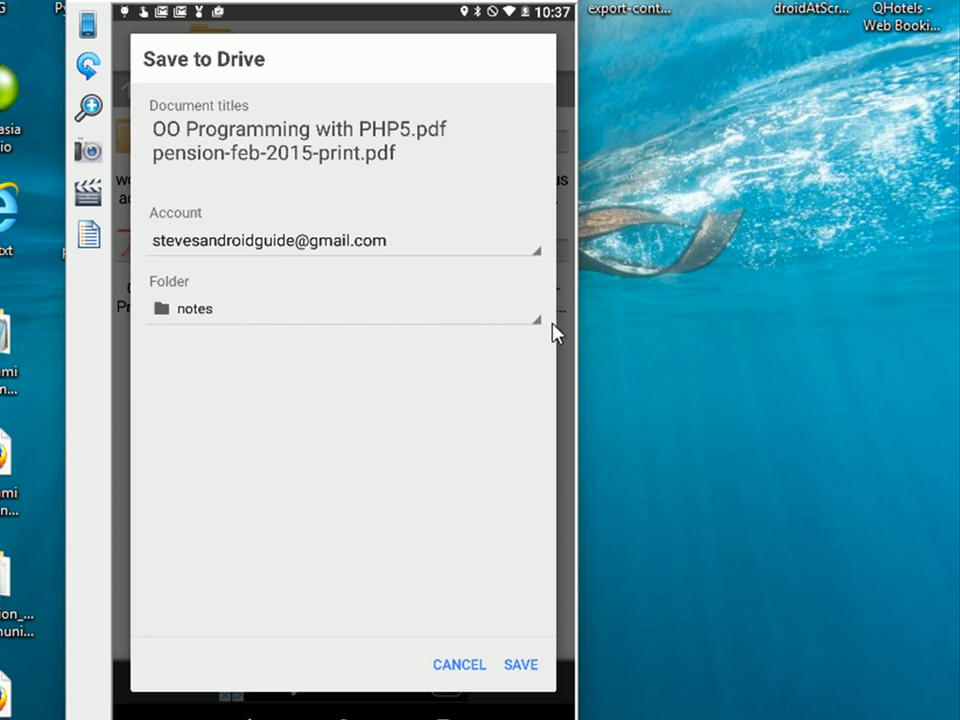
Navigate the Drive location picker into the notes folder
click(344, 308)
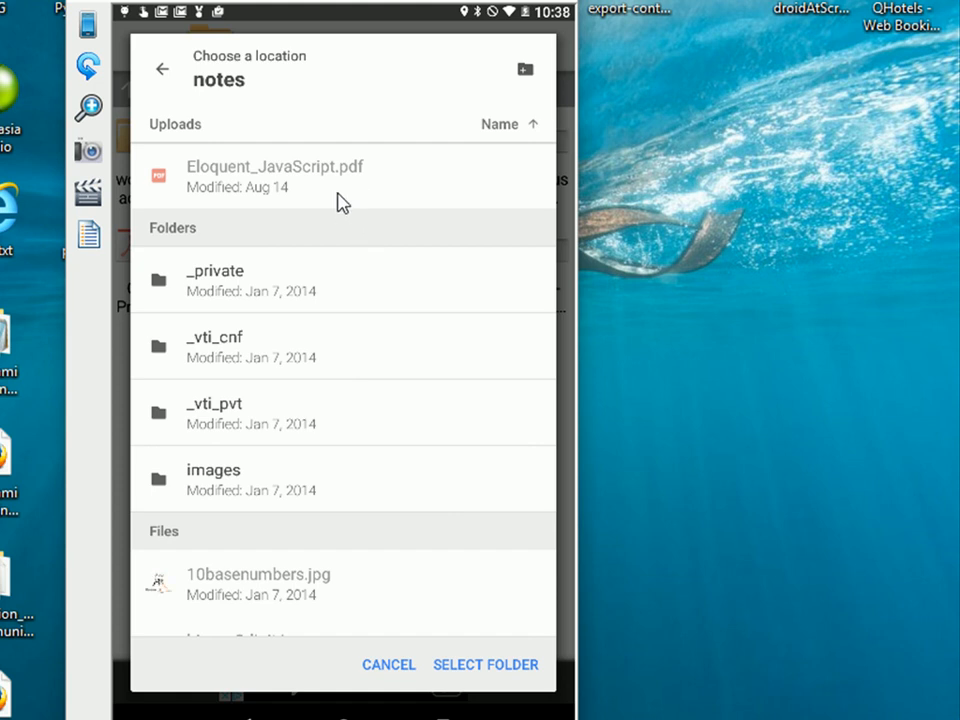
mouse_move(276, 100)
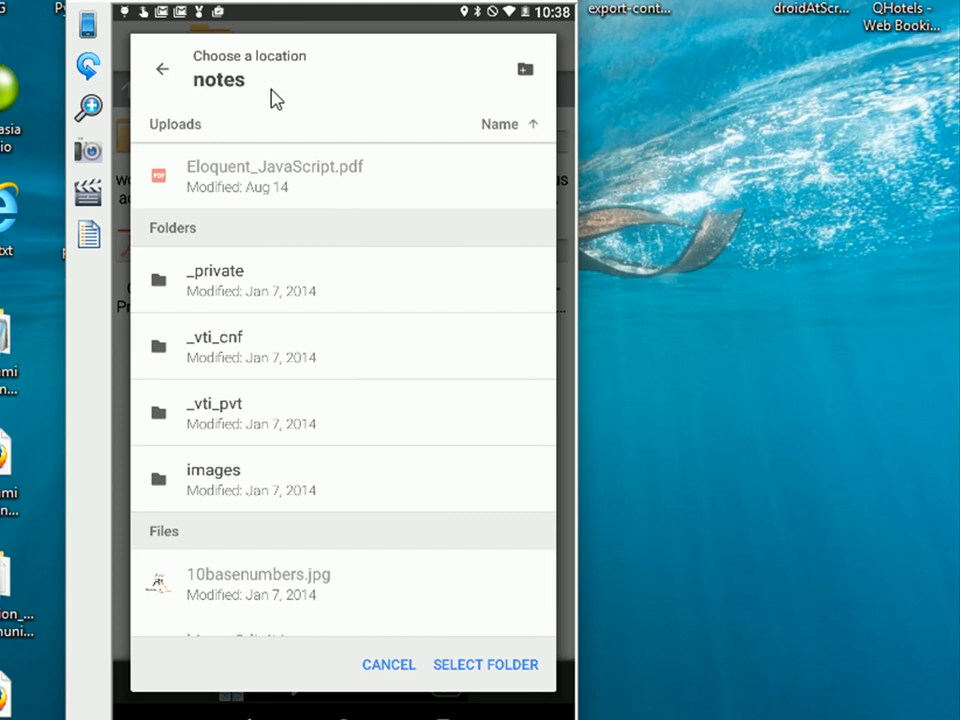
mouse_move(188, 82)
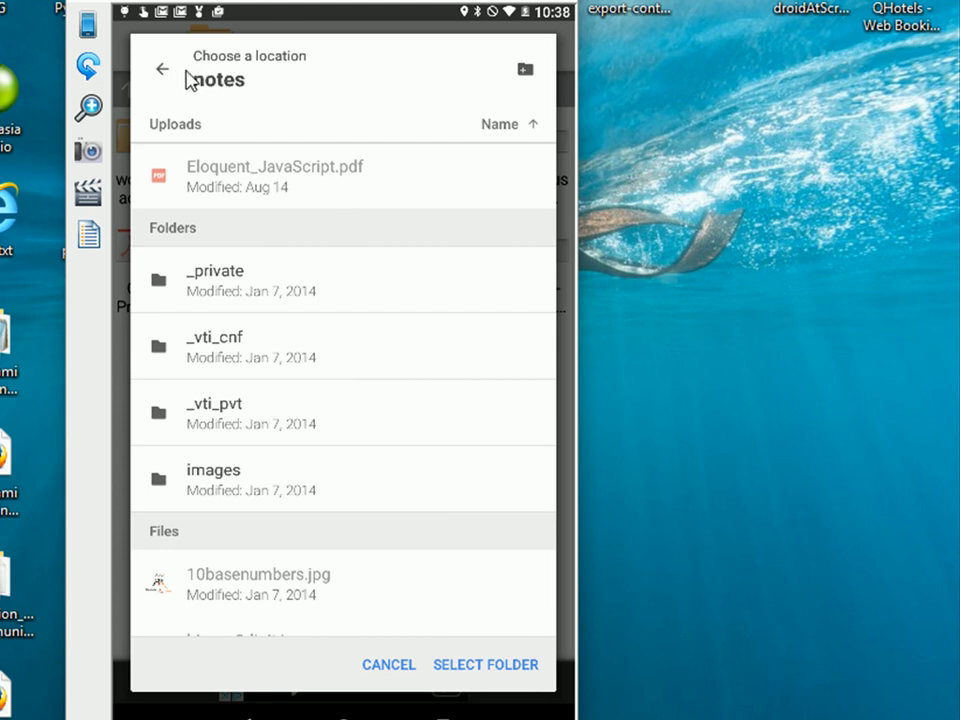
mouse_move(430, 120)
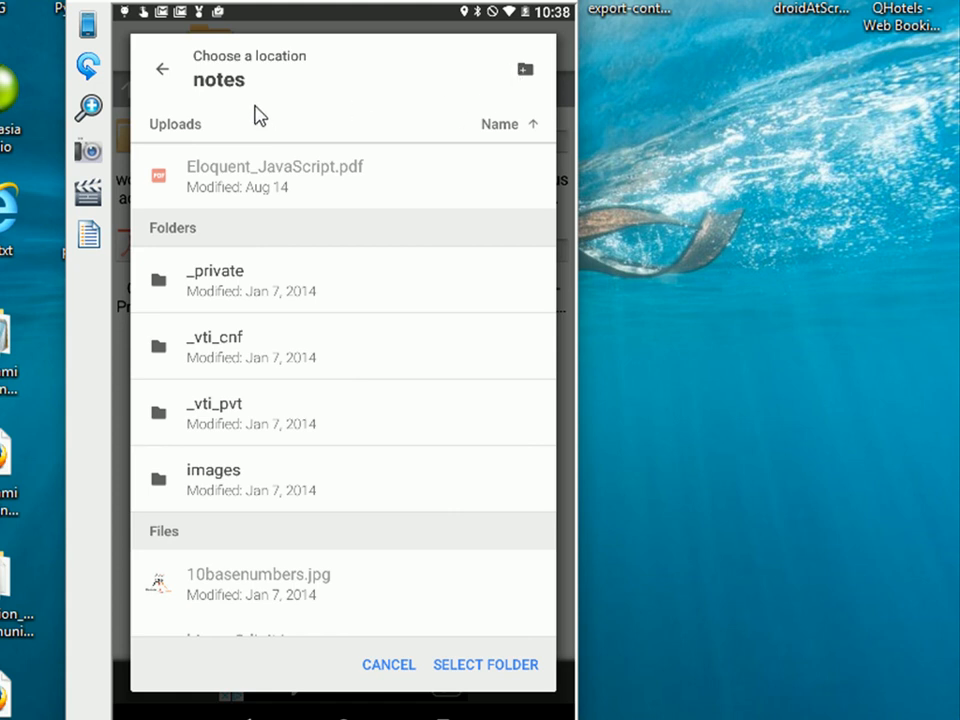
mouse_move(400, 158)
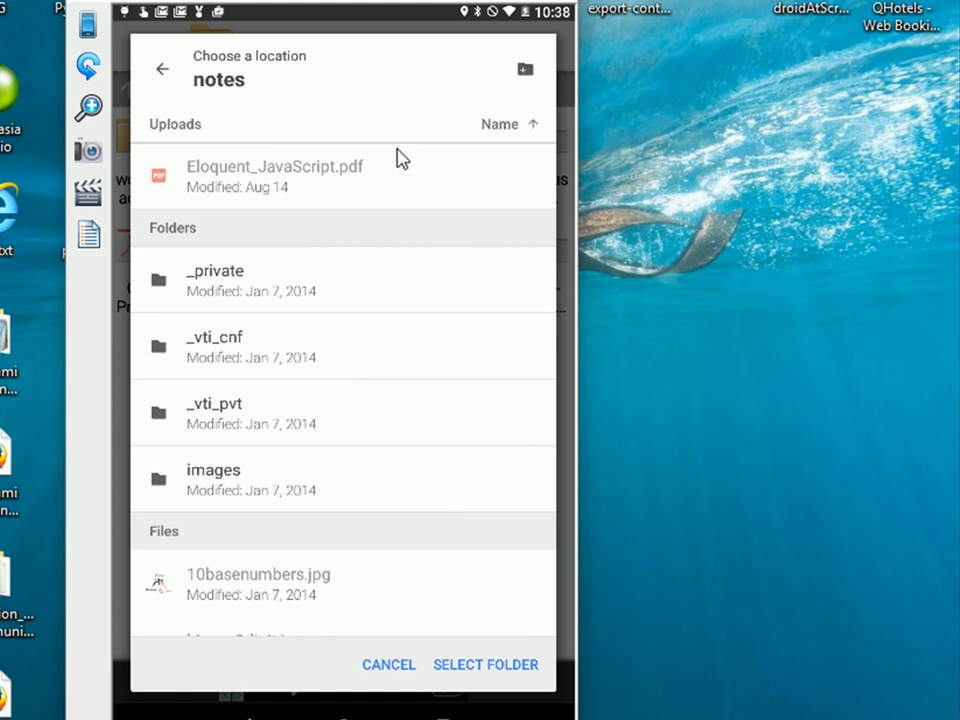
Confirm notes as the destination folder for both PDFs
click(486, 664)
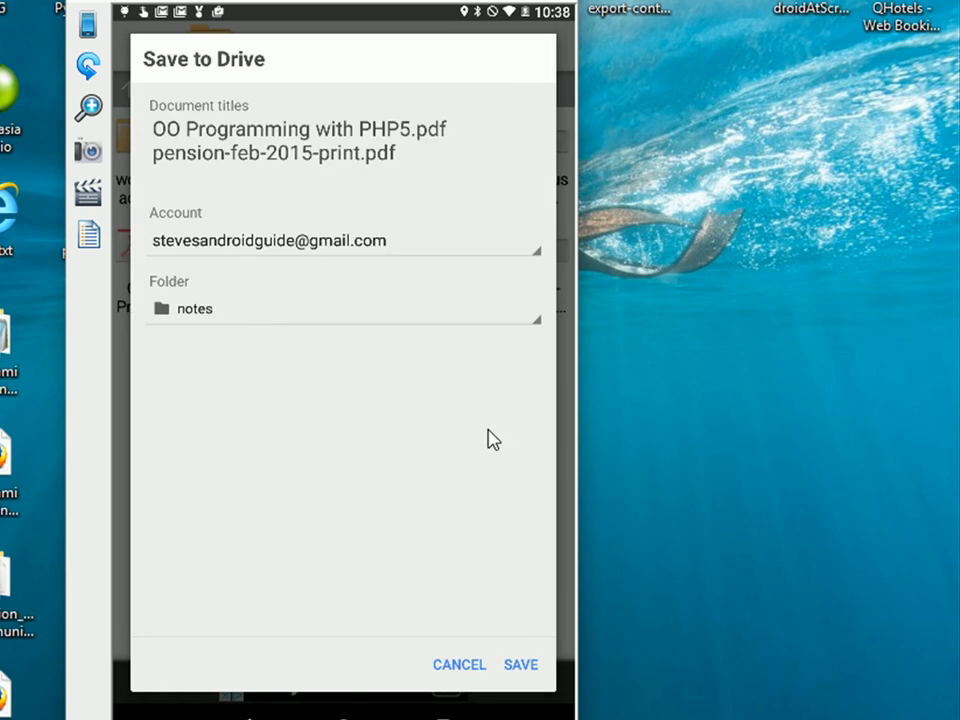
mouse_move(188, 318)
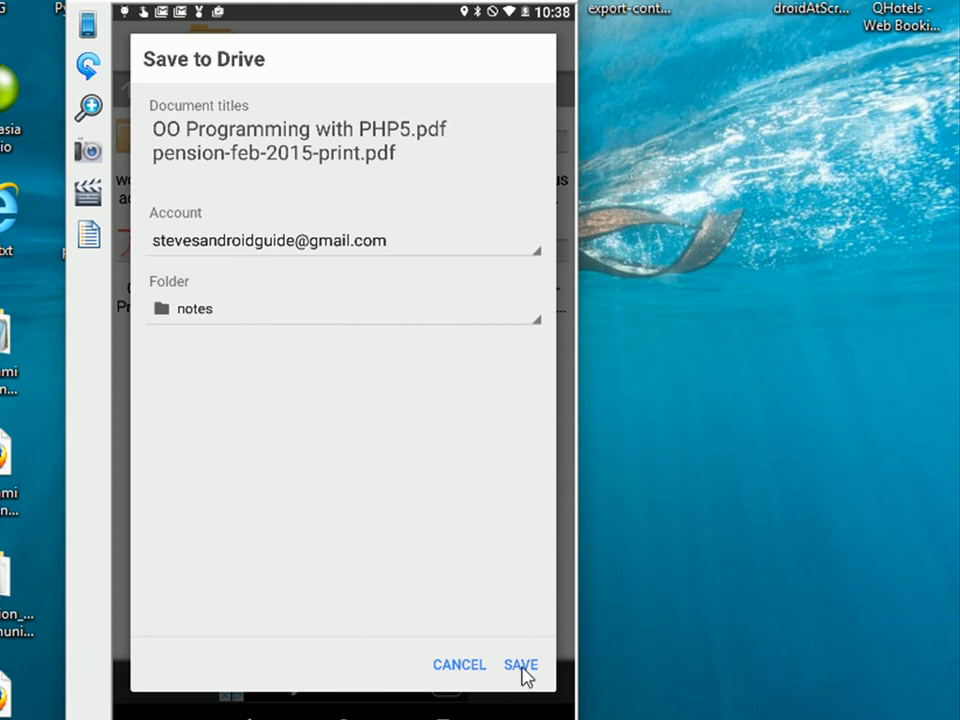
mouse_move(560, 618)
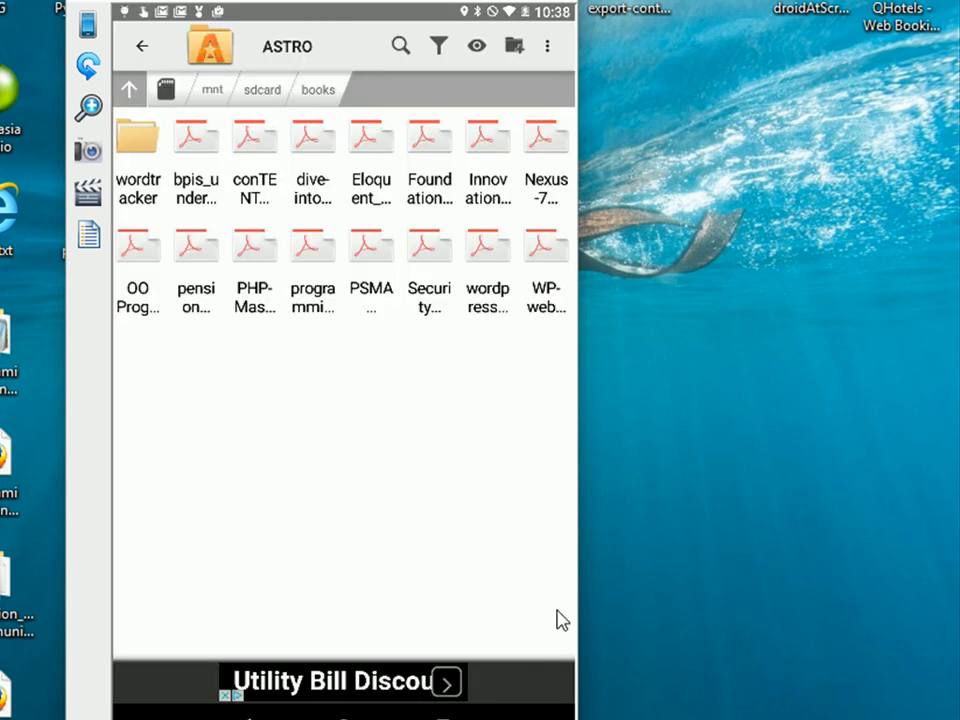
mouse_move(192, 236)
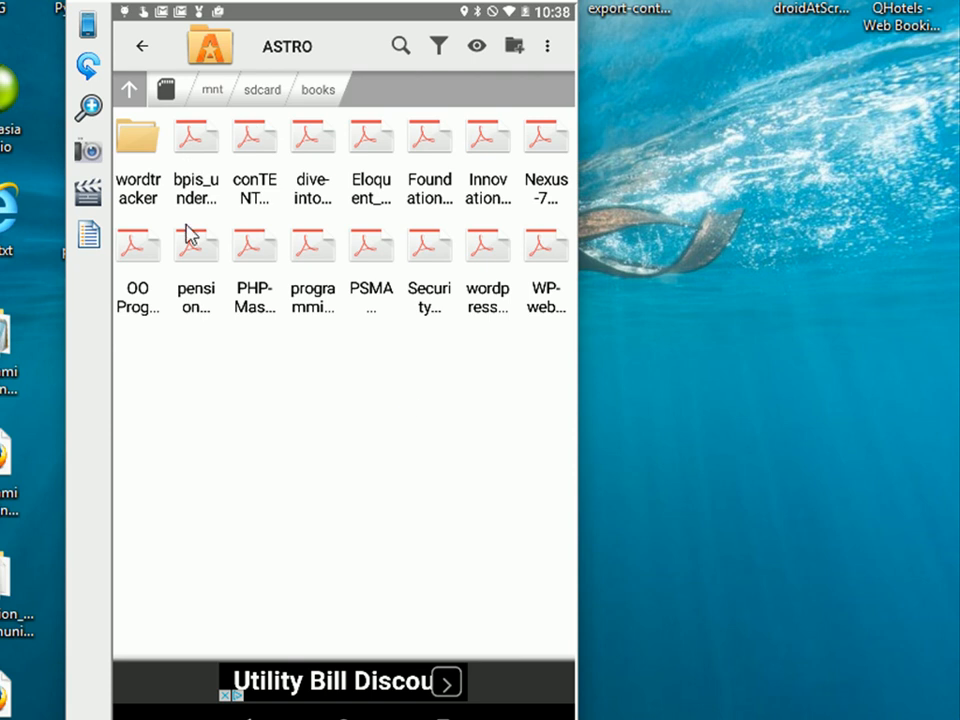
mouse_move(162, 136)
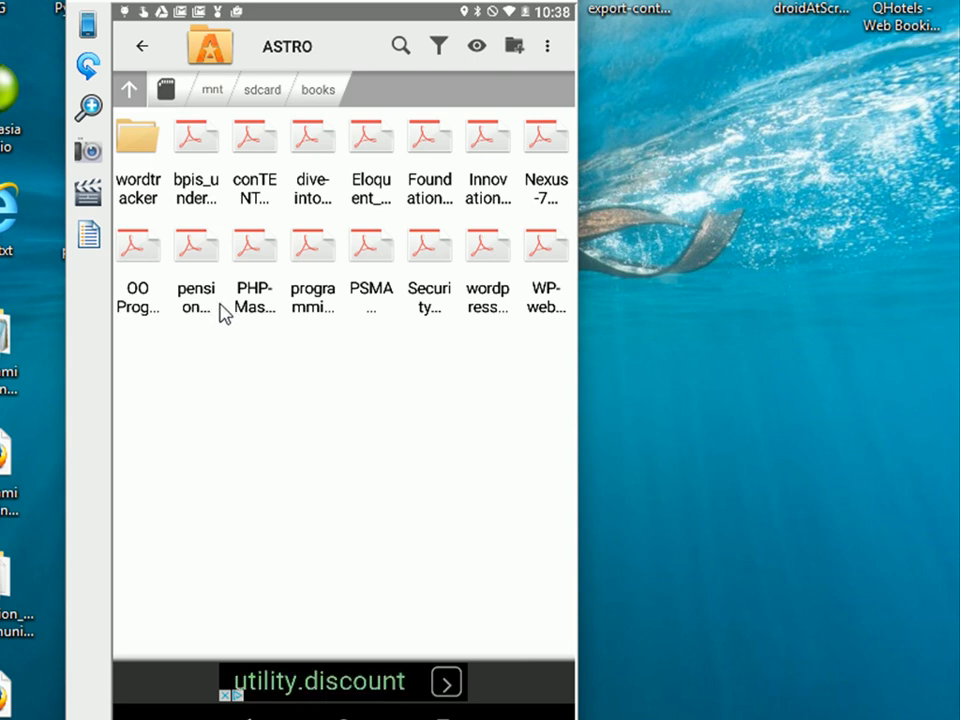
mouse_move(188, 364)
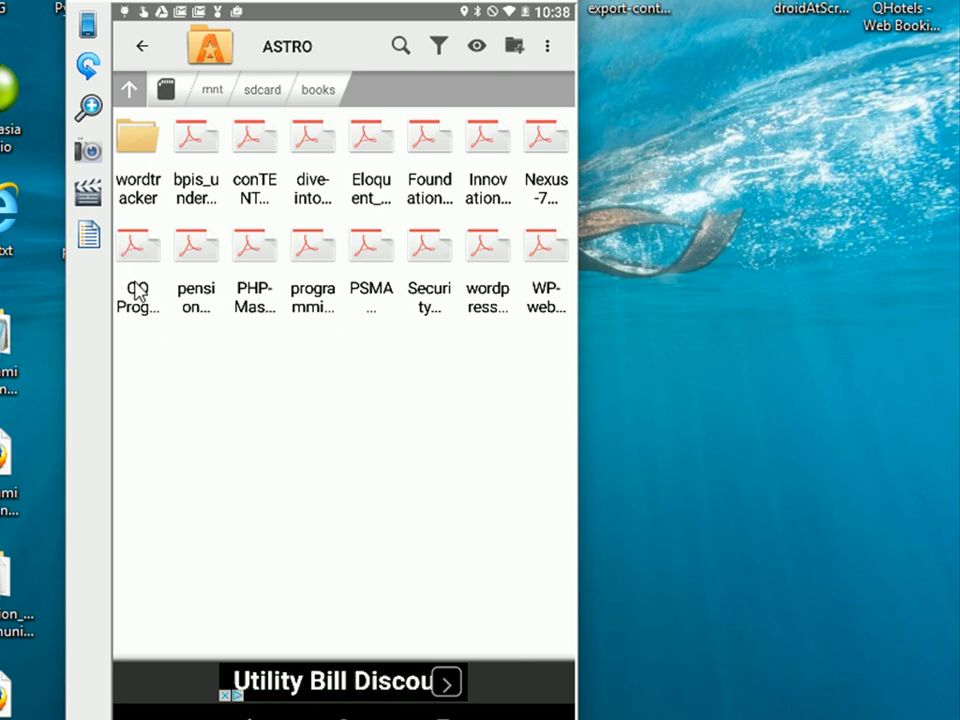
mouse_move(128, 284)
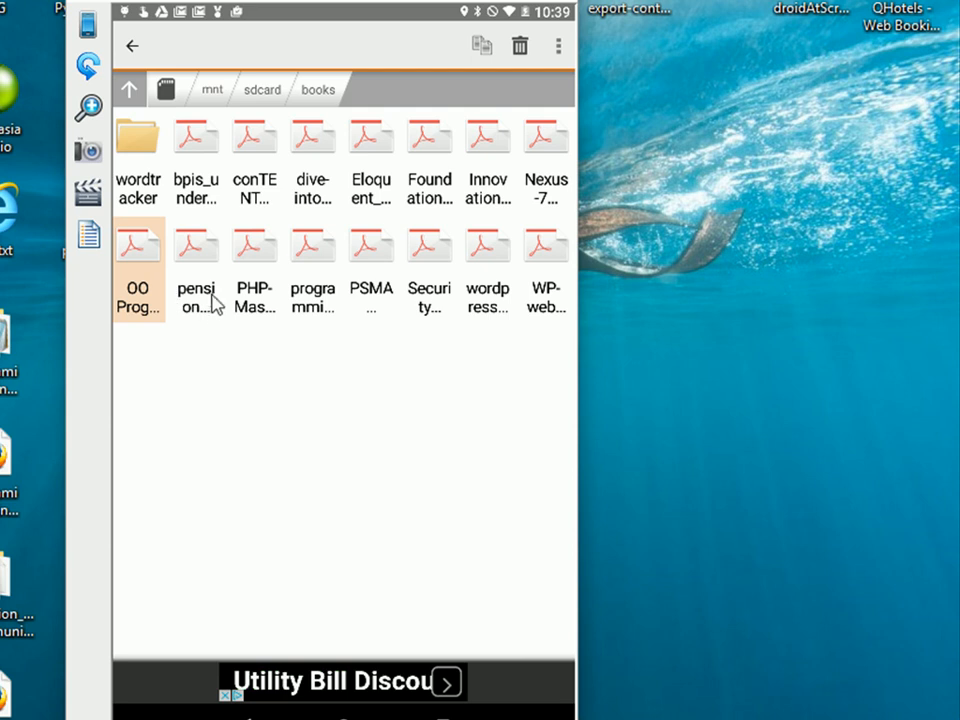
mouse_move(188, 244)
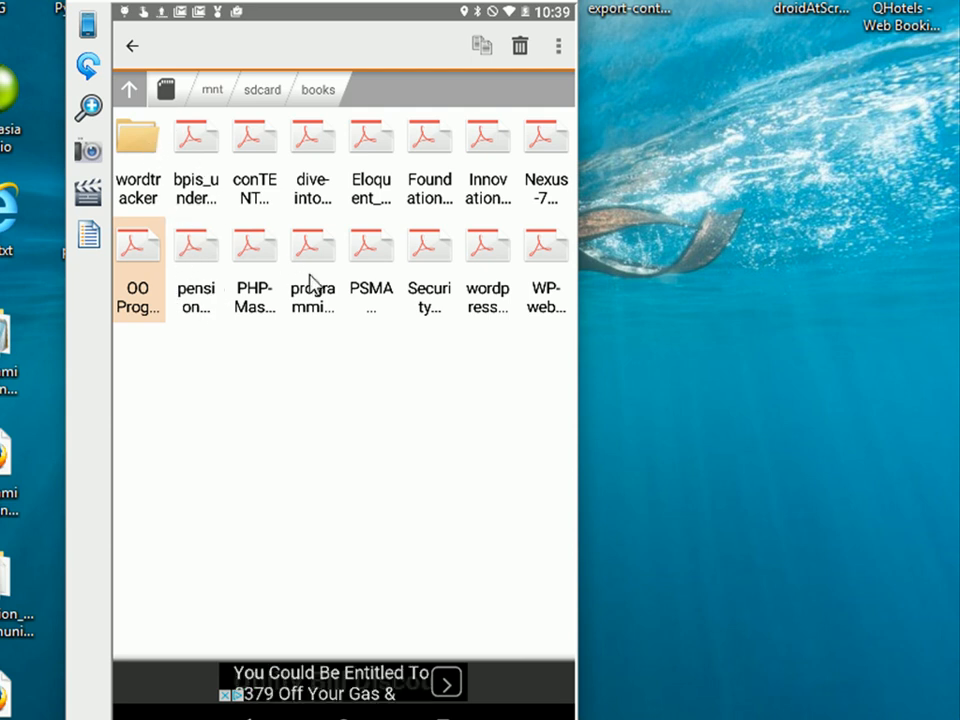
mouse_move(148, 164)
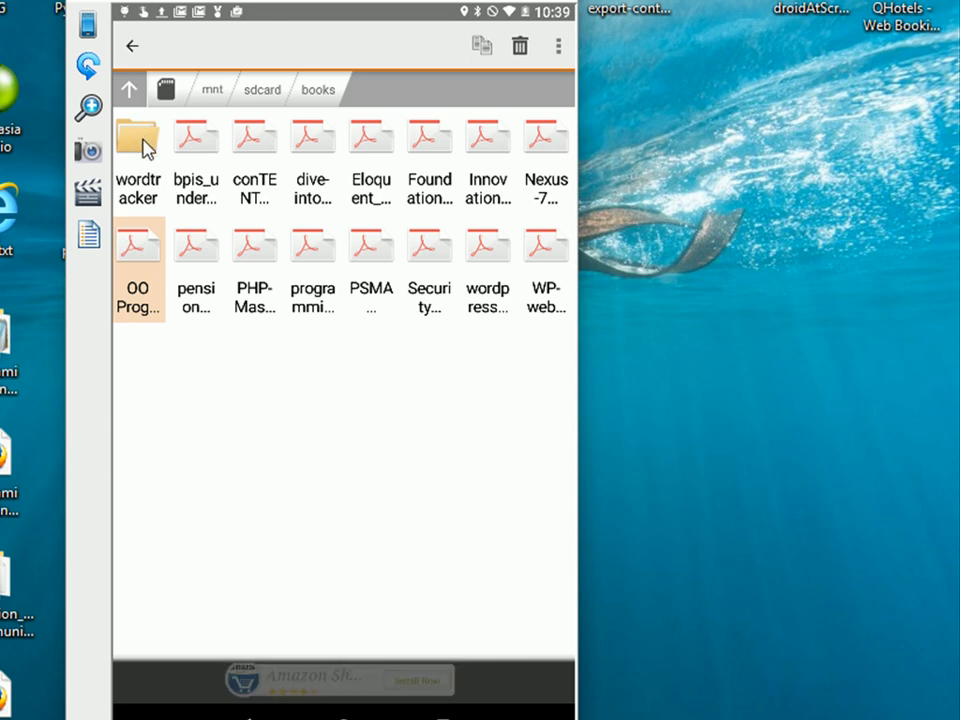
mouse_move(296, 262)
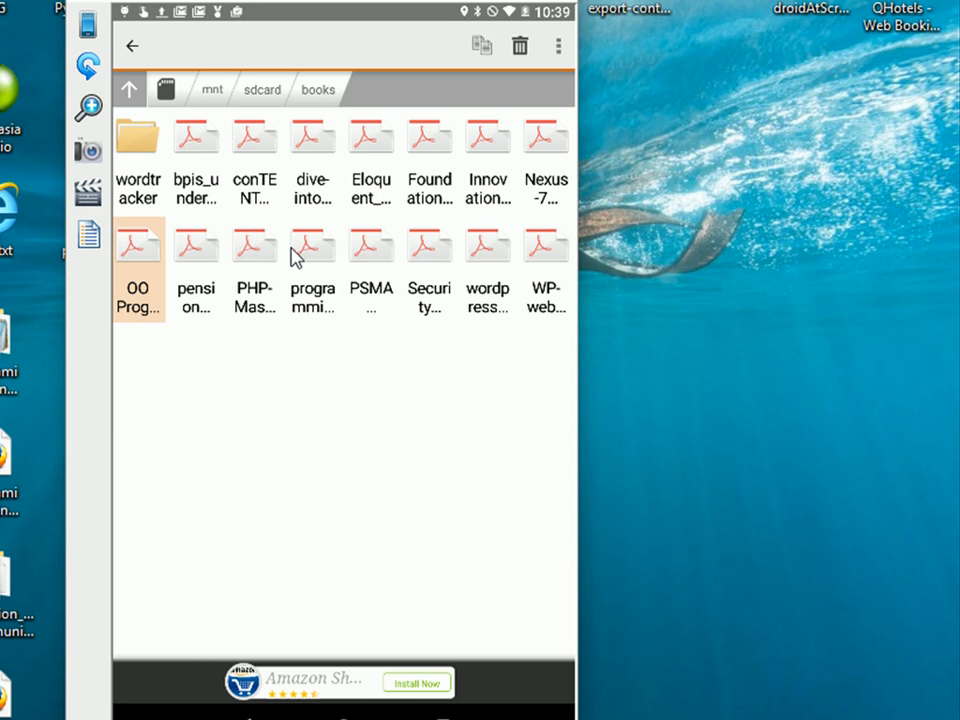
mouse_move(480, 56)
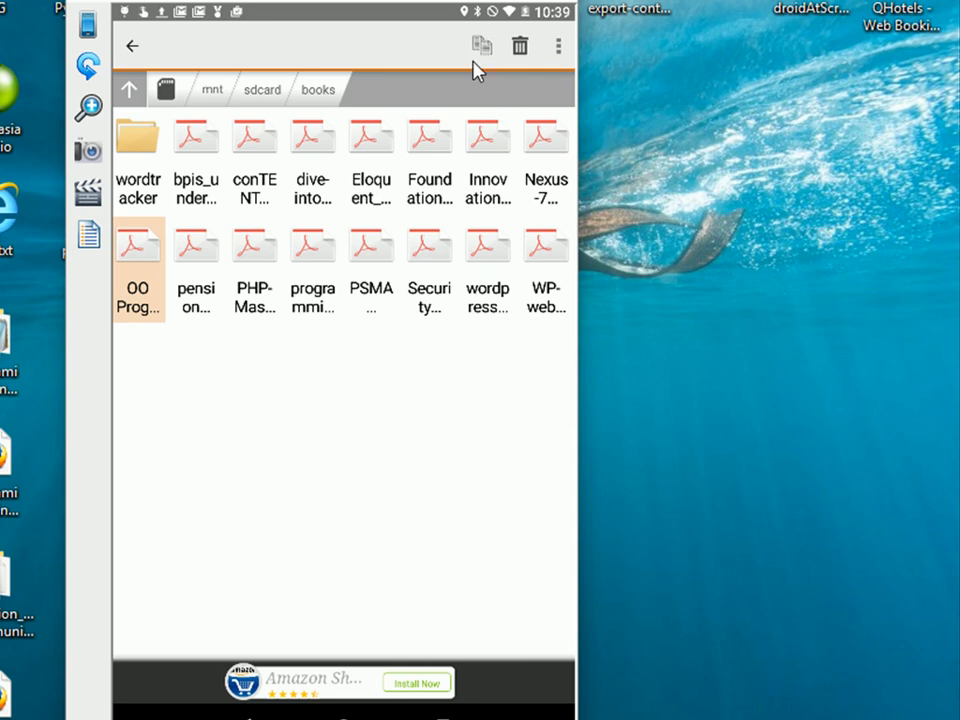
mouse_move(486, 52)
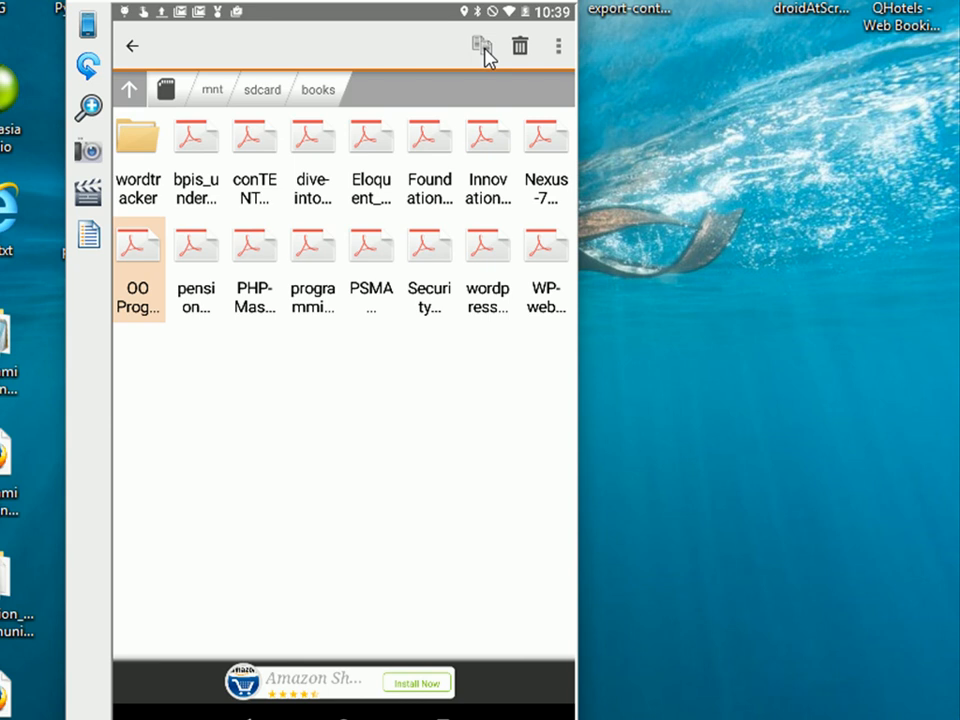
Copy the selected OO Programming PDF to the clipboard
click(480, 46)
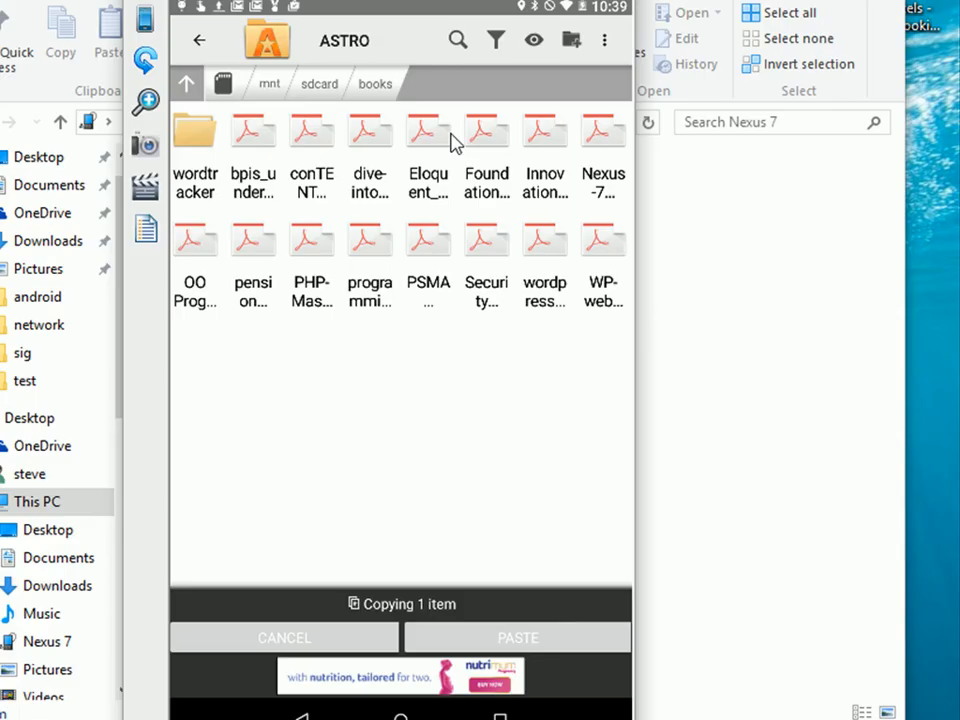
mouse_move(268, 148)
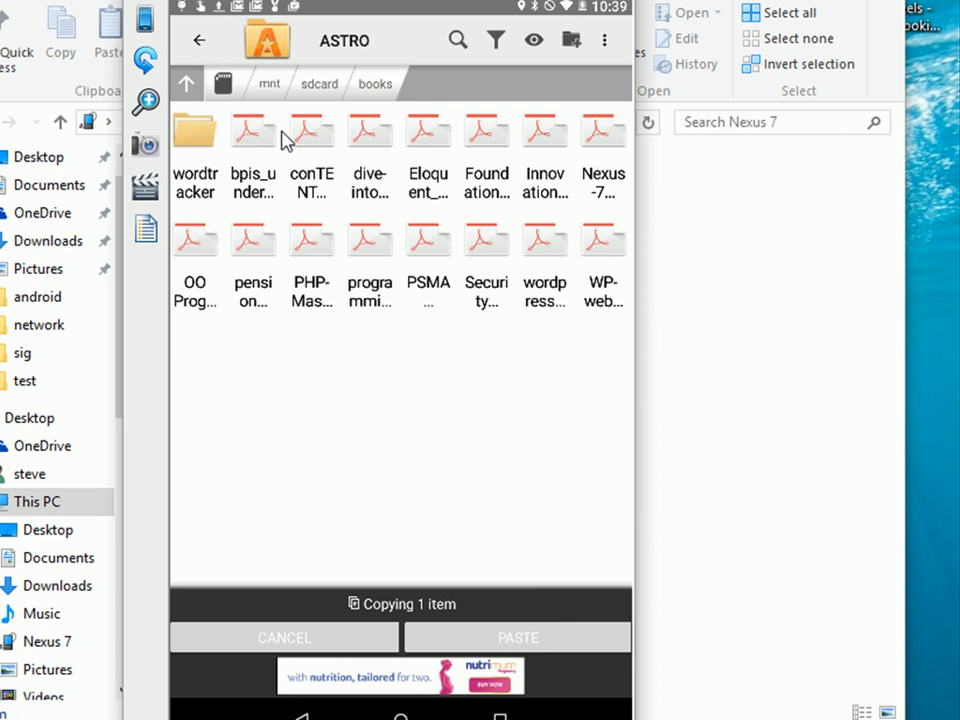
Paste the copied OO Programming PDF into the empty books/wordtracker folder
double_click(196, 130)
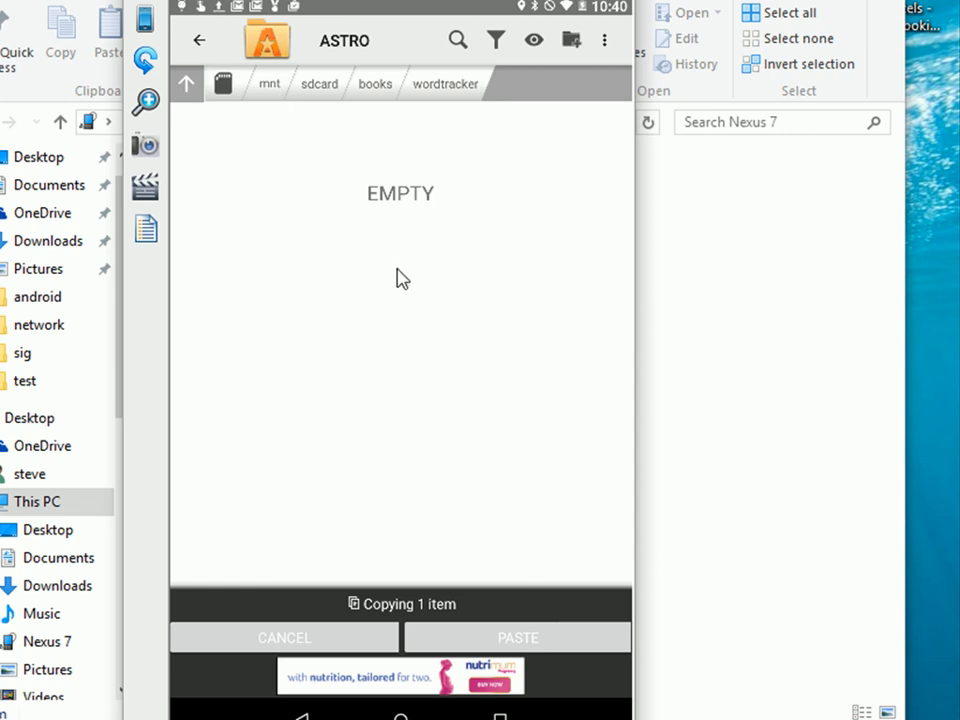
mouse_move(478, 618)
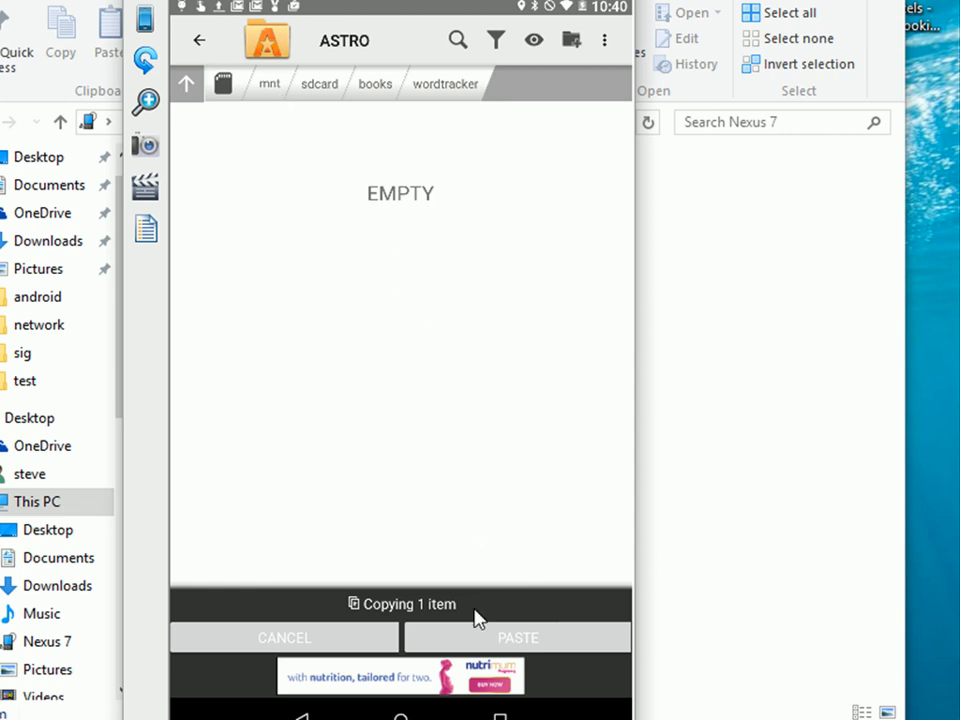
mouse_move(540, 642)
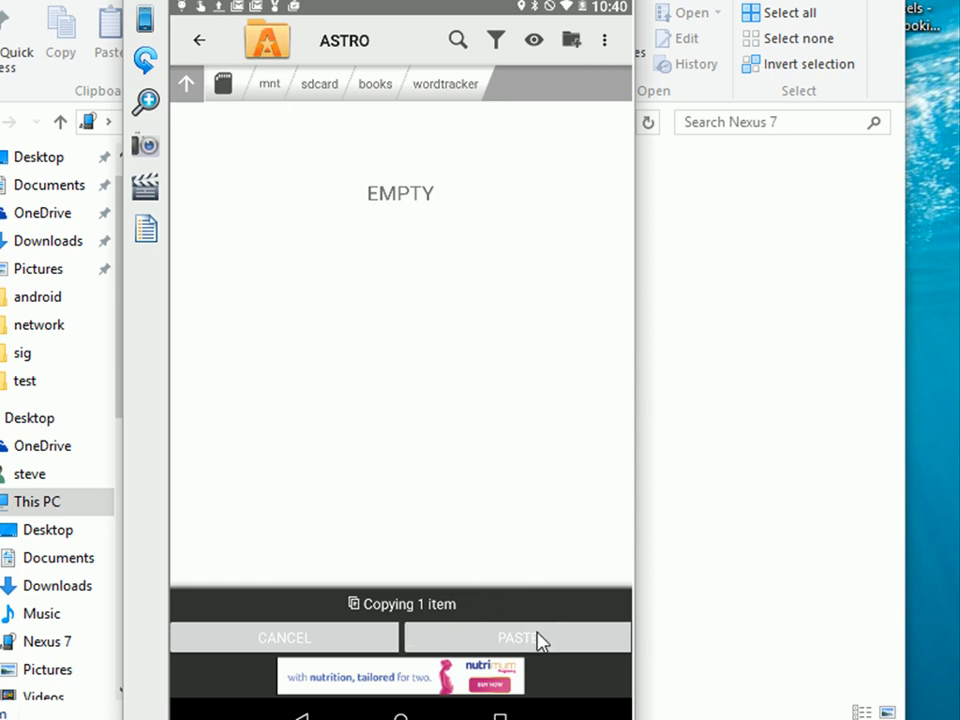
mouse_move(510, 642)
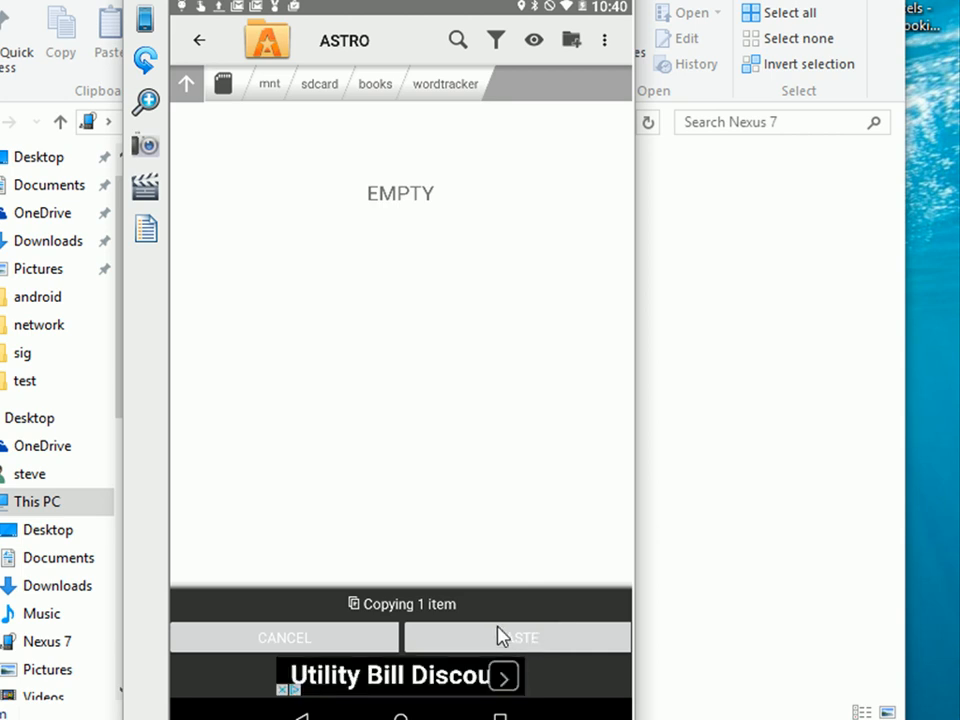
mouse_move(550, 656)
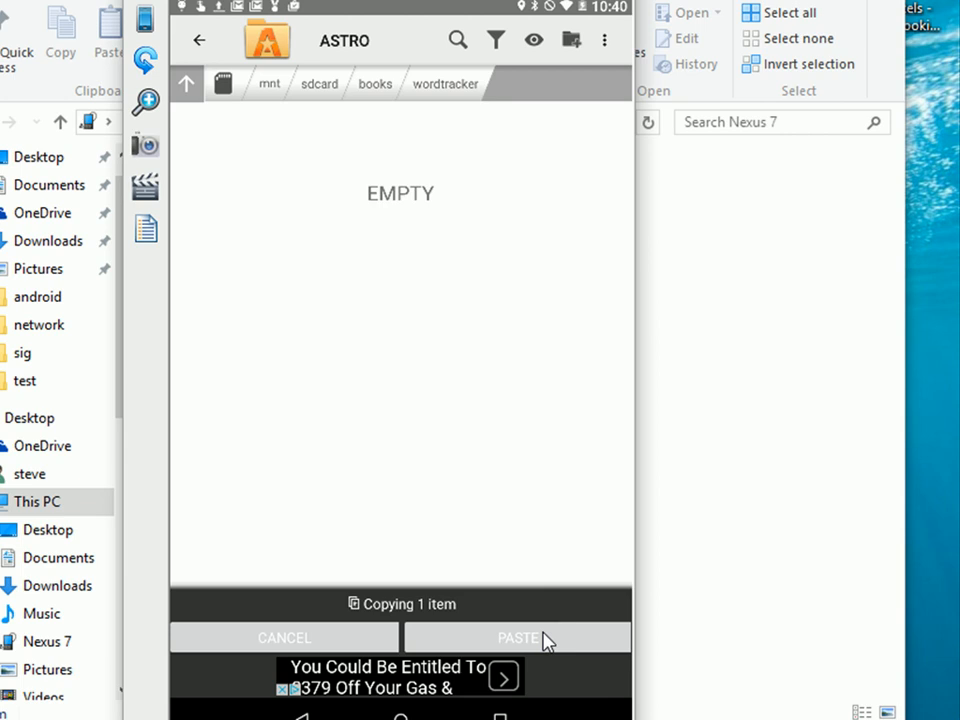
click(516, 638)
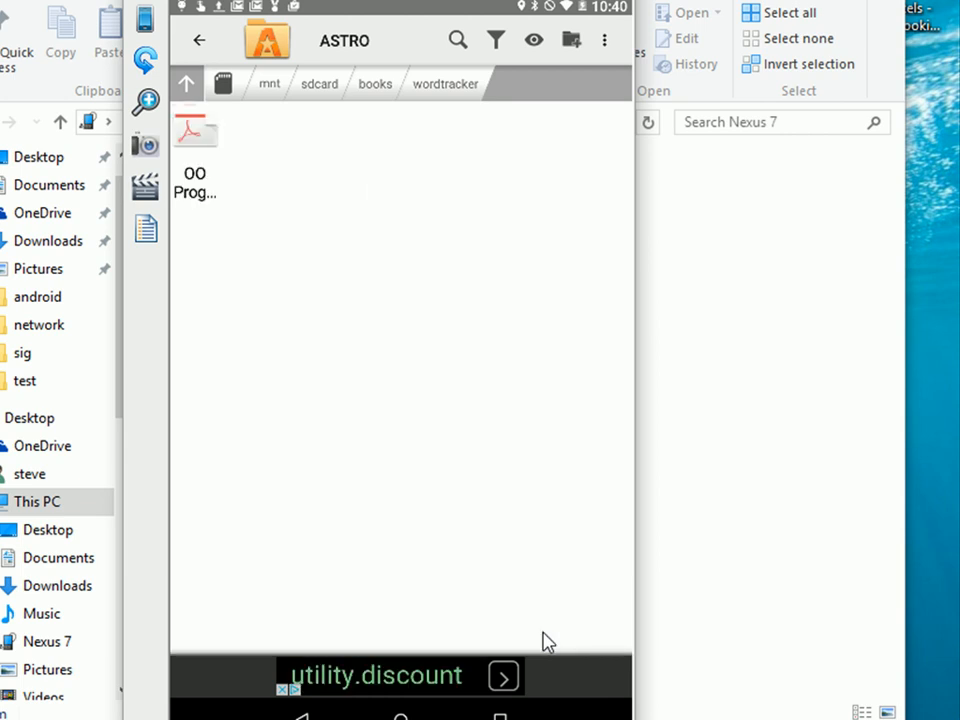